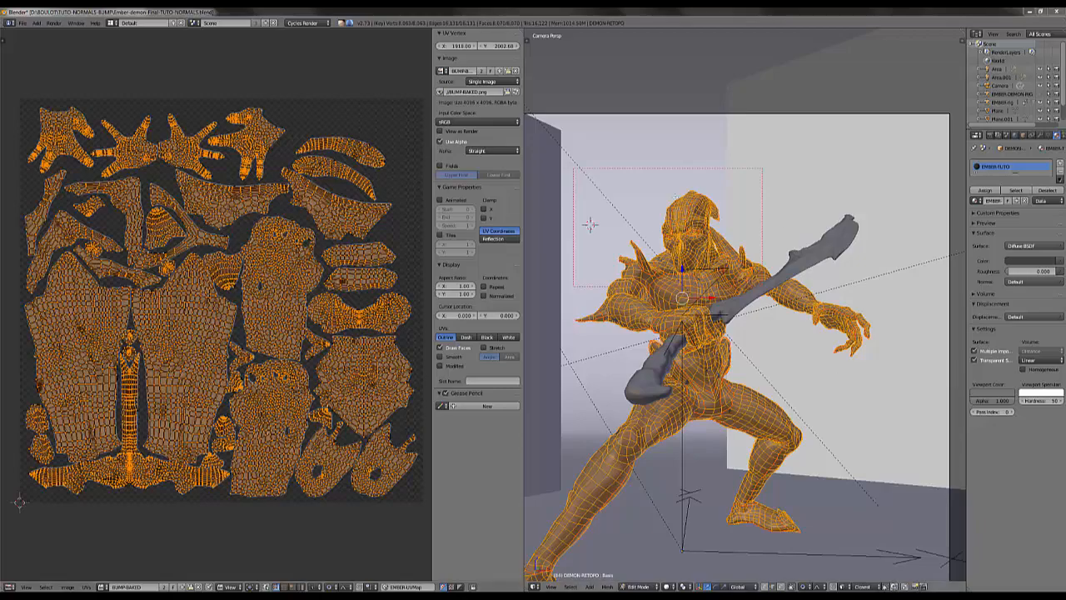
{"action": "mouse_move", "coordinate": [202, 279]}
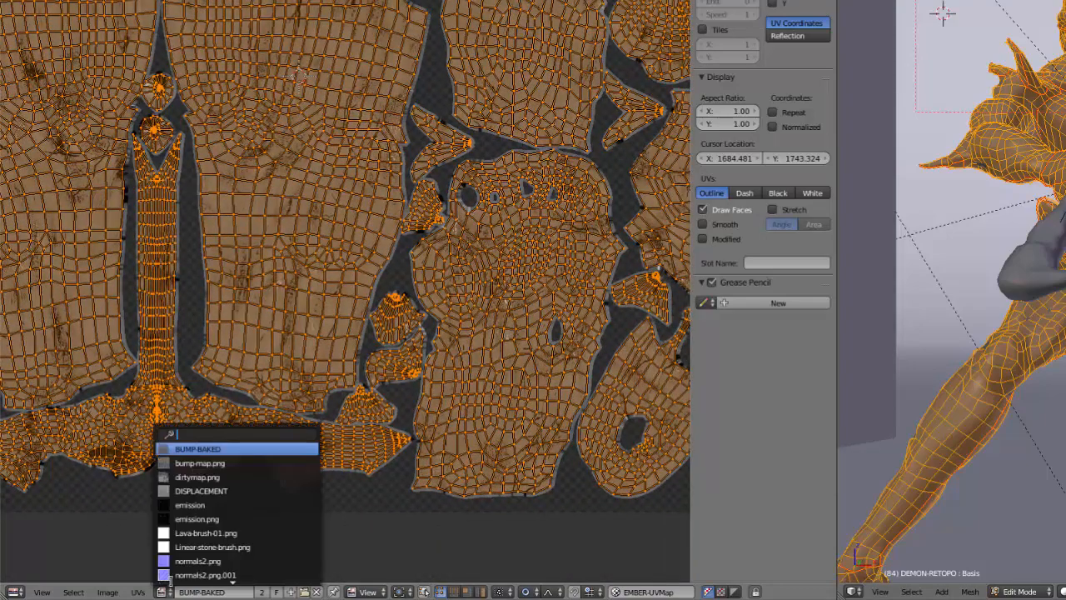
Step: Display the BUMP-BAKED image behind the demon's UV layout in the image editor
{"action": "left_click", "coordinate": [197, 560]}
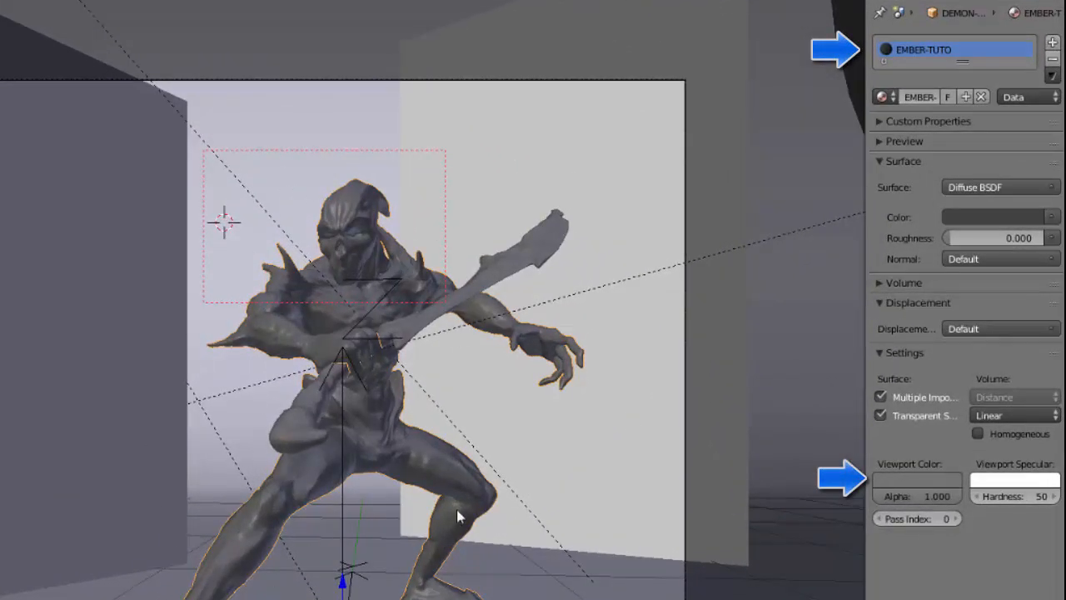
{"action": "mouse_move", "coordinate": [899, 489]}
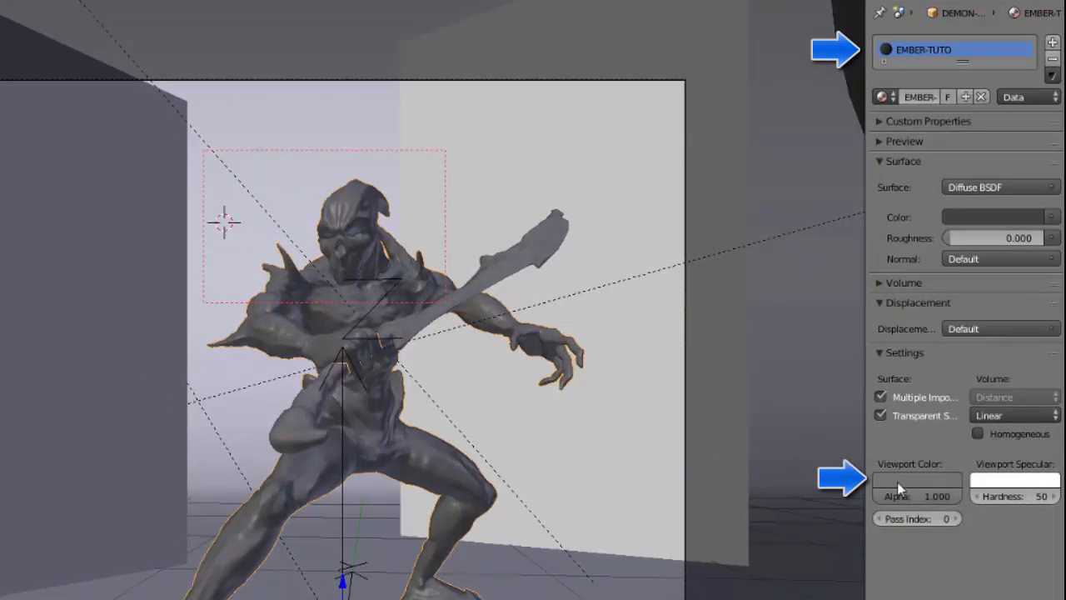
Step: Raise the EMBER-TUTO viewport colour value so the demon displays light grey
{"action": "left_click", "coordinate": [915, 485]}
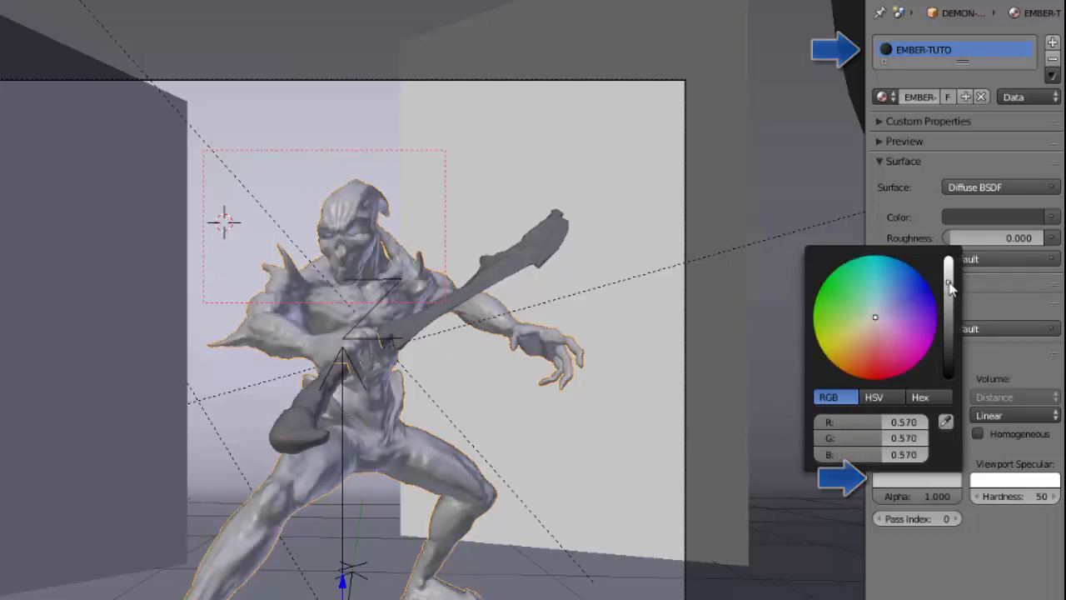
{"action": "left_click_drag", "start_coordinate": [949, 287], "coordinate": [949, 323]}
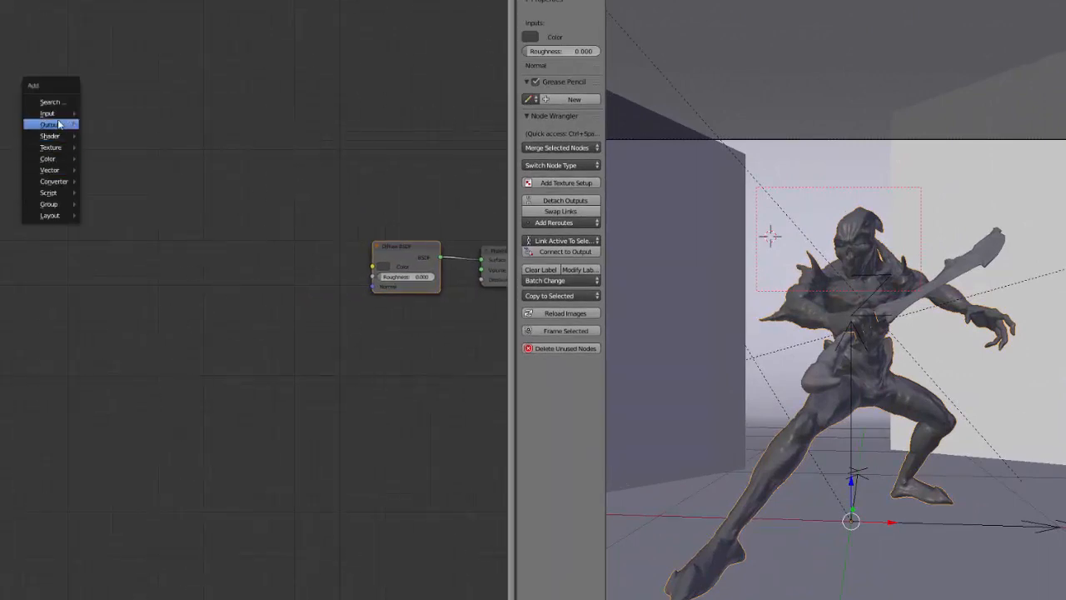
Step: Add a Texture Coordinate node feeding two Image Texture nodes by UV, loading the baked bump image
{"action": "left_click", "coordinate": [47, 113]}
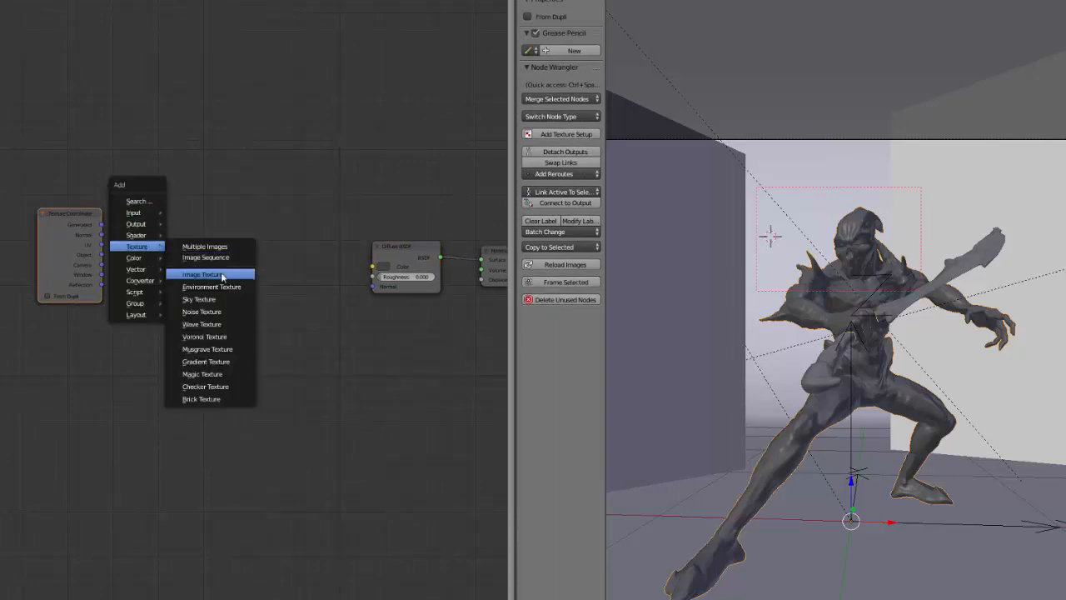
{"action": "left_click", "coordinate": [198, 274]}
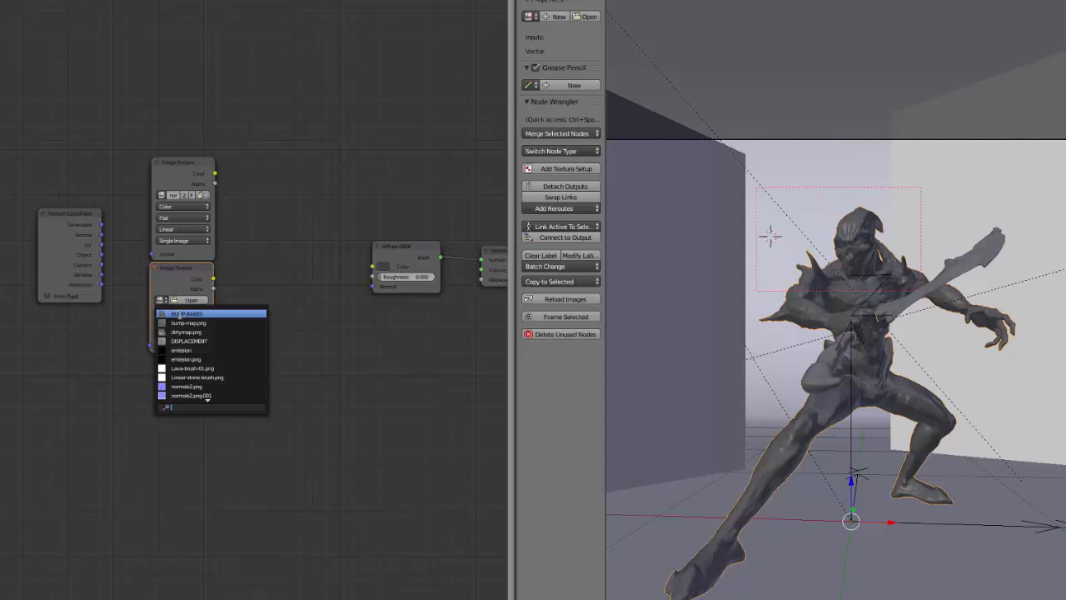
{"action": "left_click", "coordinate": [188, 313]}
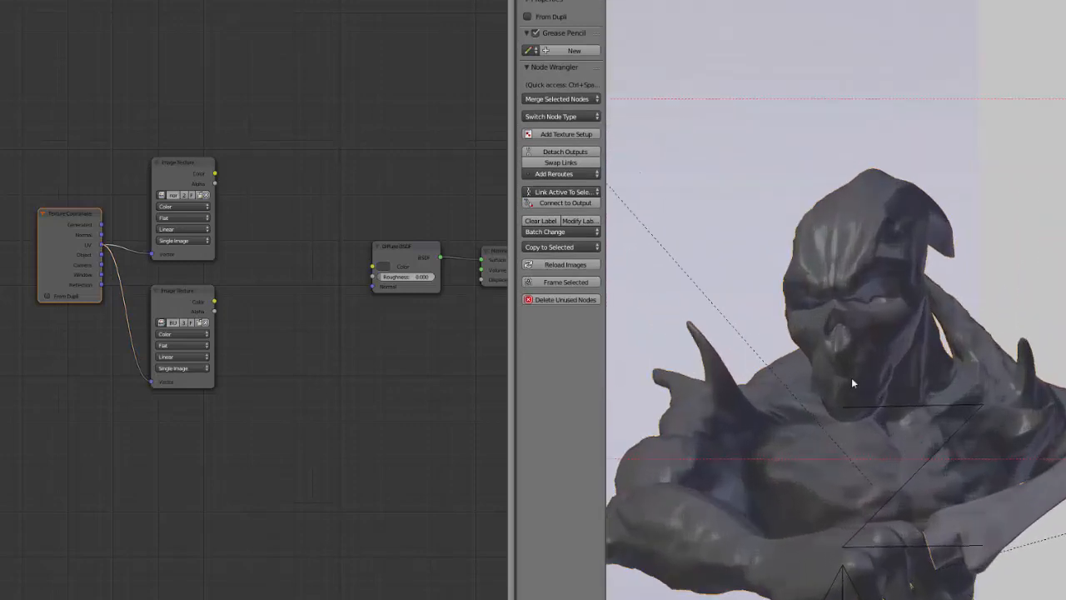
Step: Border-render the demon's head live and preview the normal and bump image outputs on it
{"action": "key", "text": "ctrl+b"}
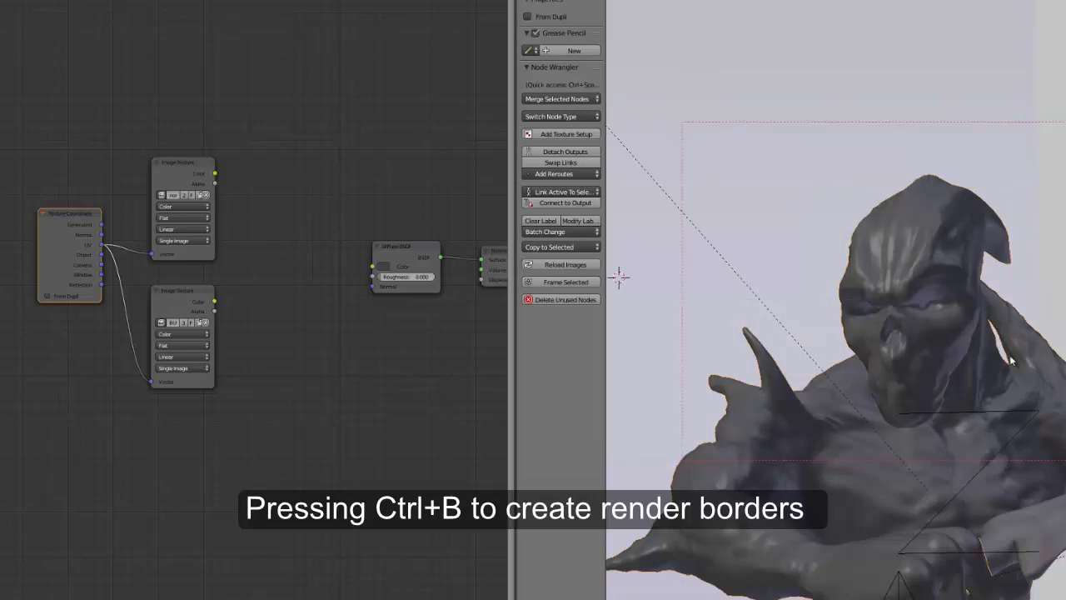
{"action": "key", "text": "shift+z"}
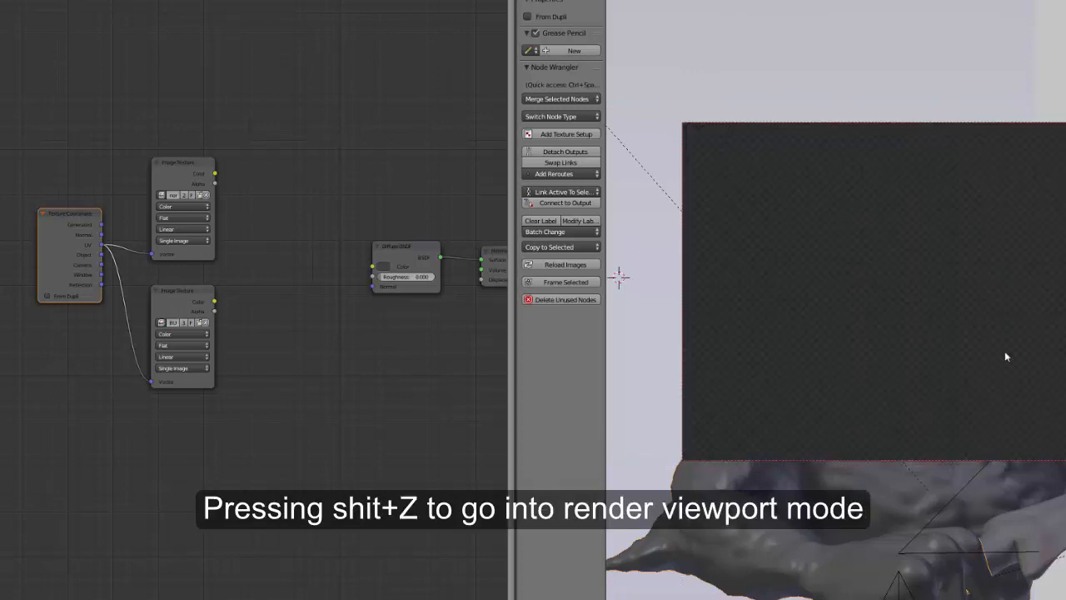
{"action": "key", "text": "shift+z"}
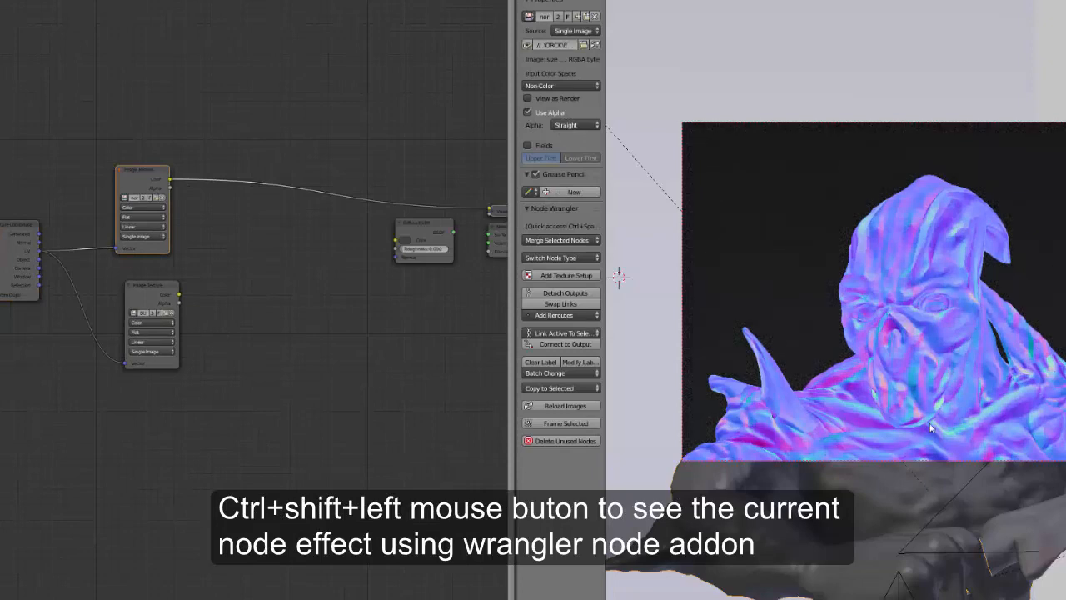
{"action": "left_click", "coordinate": [150, 287]}
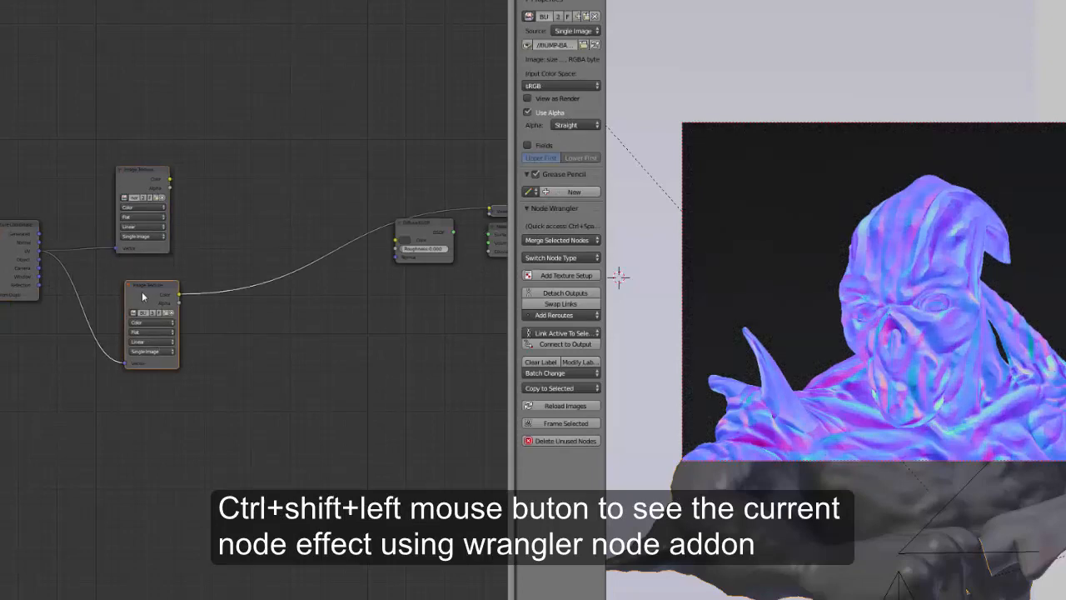
{"action": "left_click", "coordinate": [152, 323]}
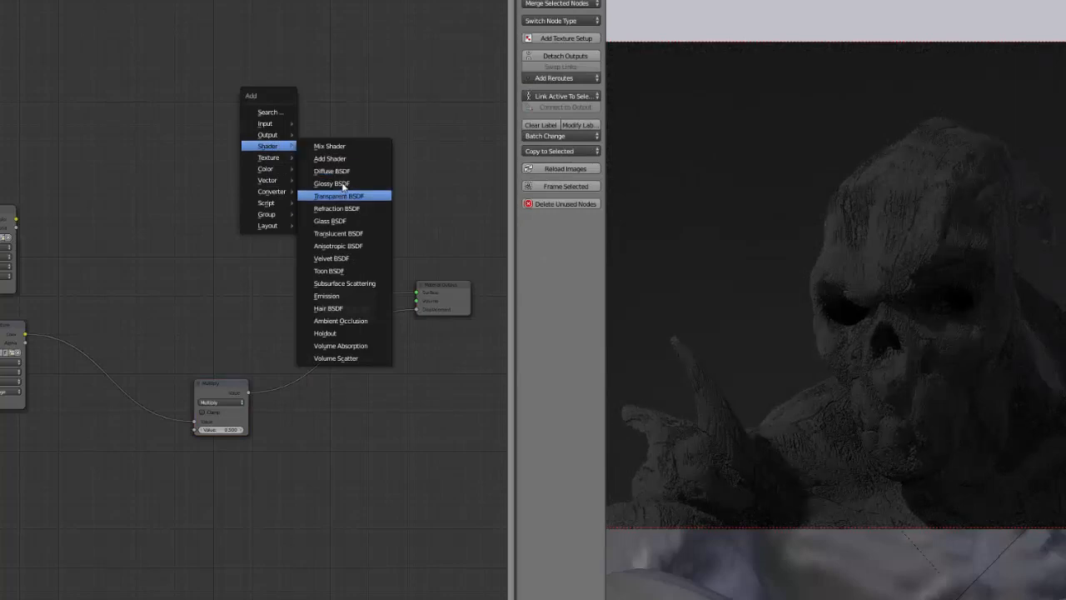
Step: Add a Glossy BSDF for the surface and lower the Multiply displacement strength to 0.05
{"action": "left_click", "coordinate": [331, 183]}
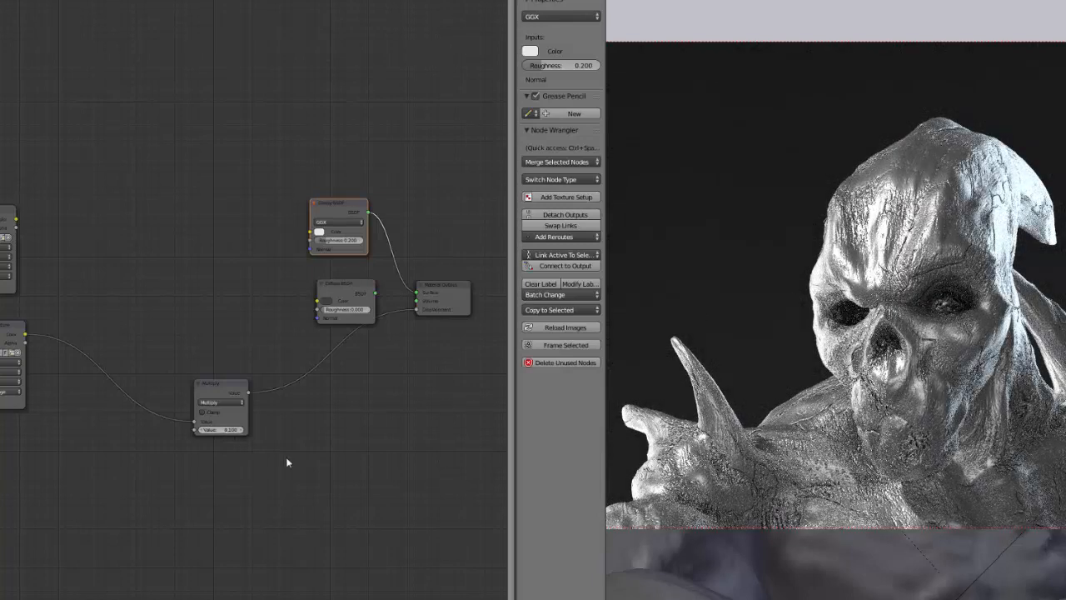
{"action": "left_click", "coordinate": [221, 429]}
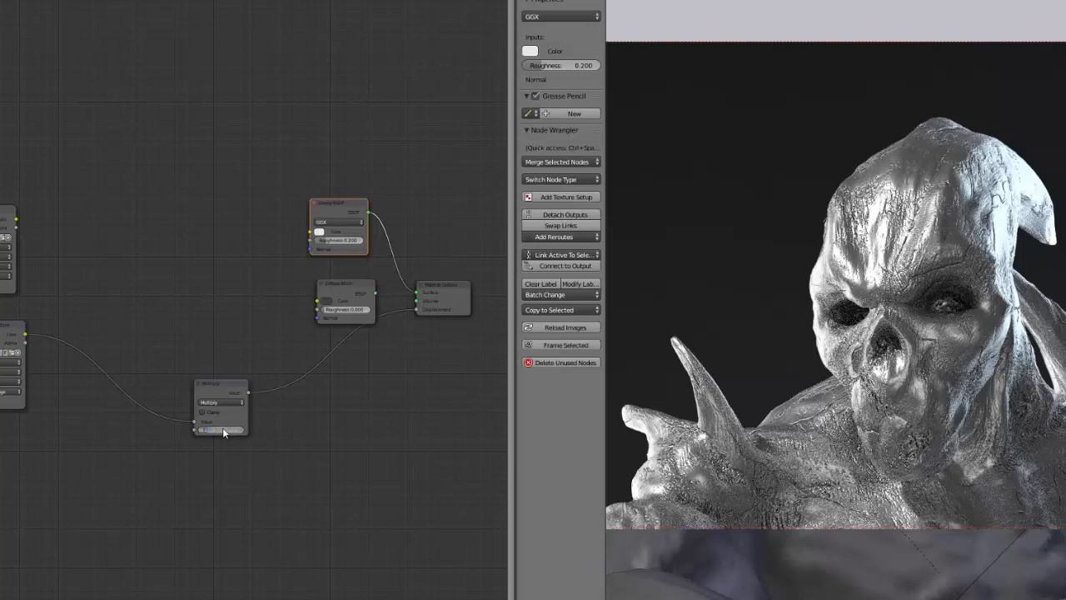
{"action": "left_click", "coordinate": [221, 429]}
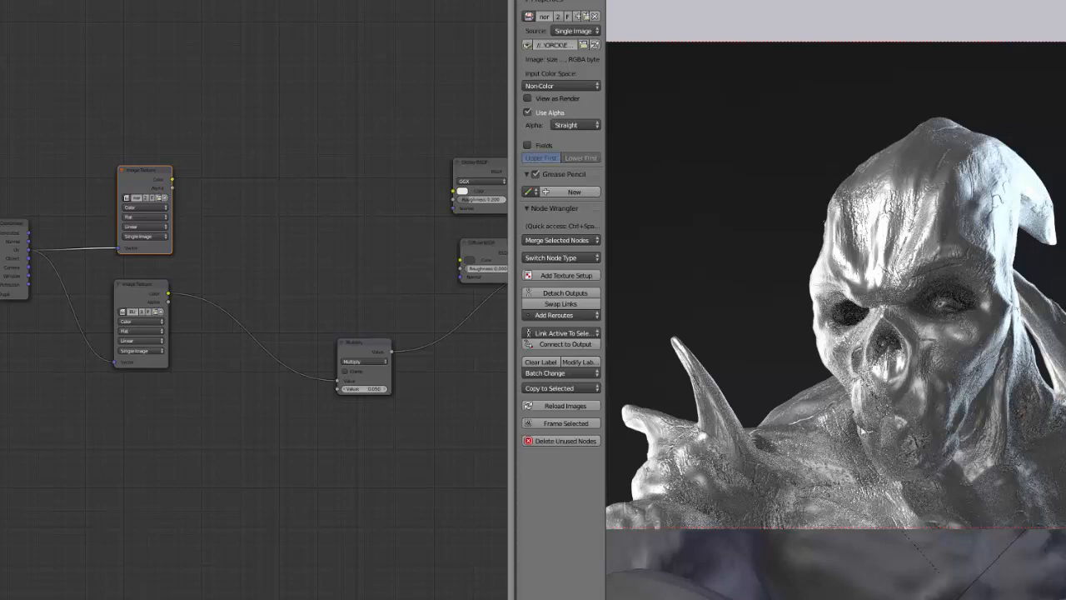
{"action": "mouse_move", "coordinate": [927, 247]}
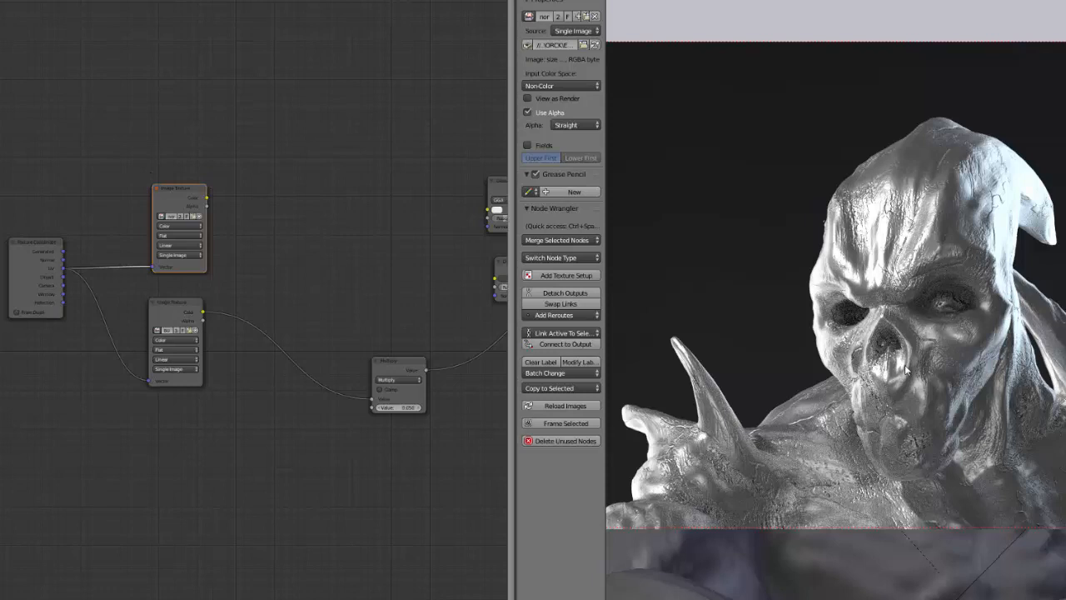
{"action": "mouse_move", "coordinate": [931, 450]}
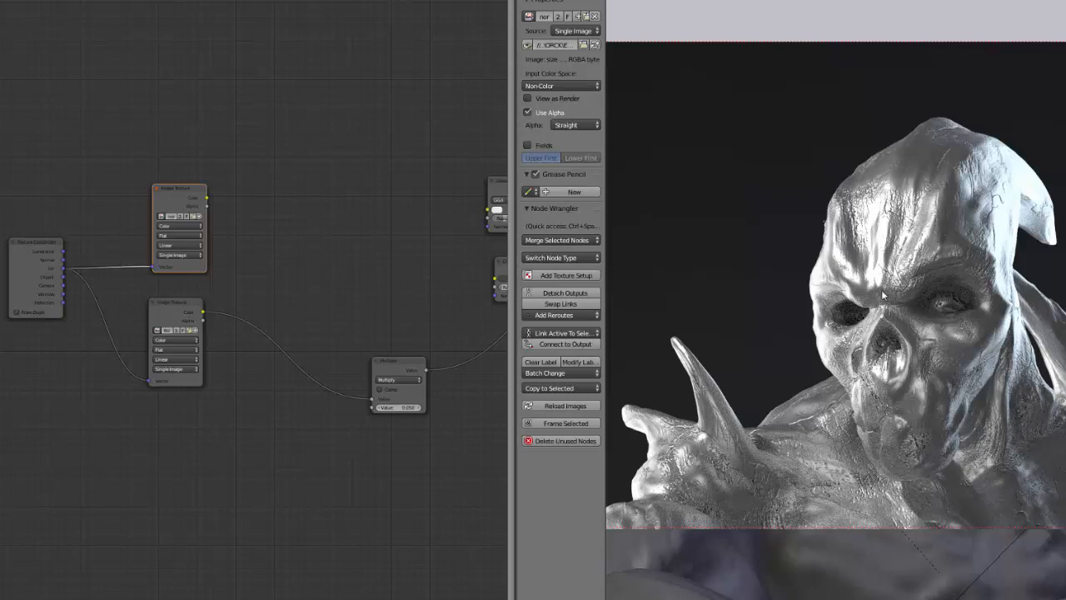
{"action": "mouse_move", "coordinate": [807, 317]}
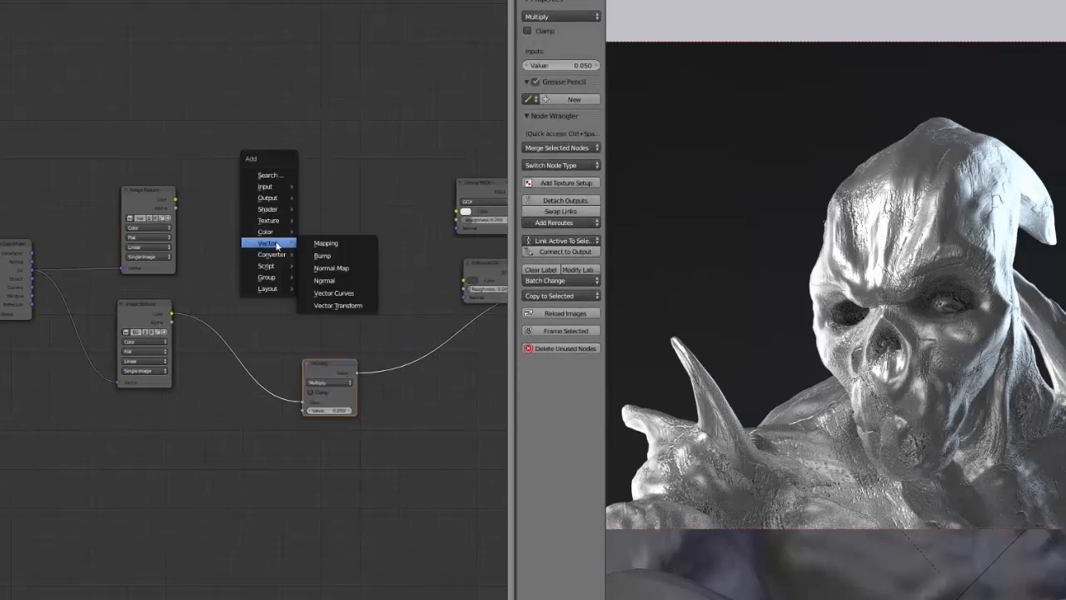
{"action": "mouse_move", "coordinate": [325, 268]}
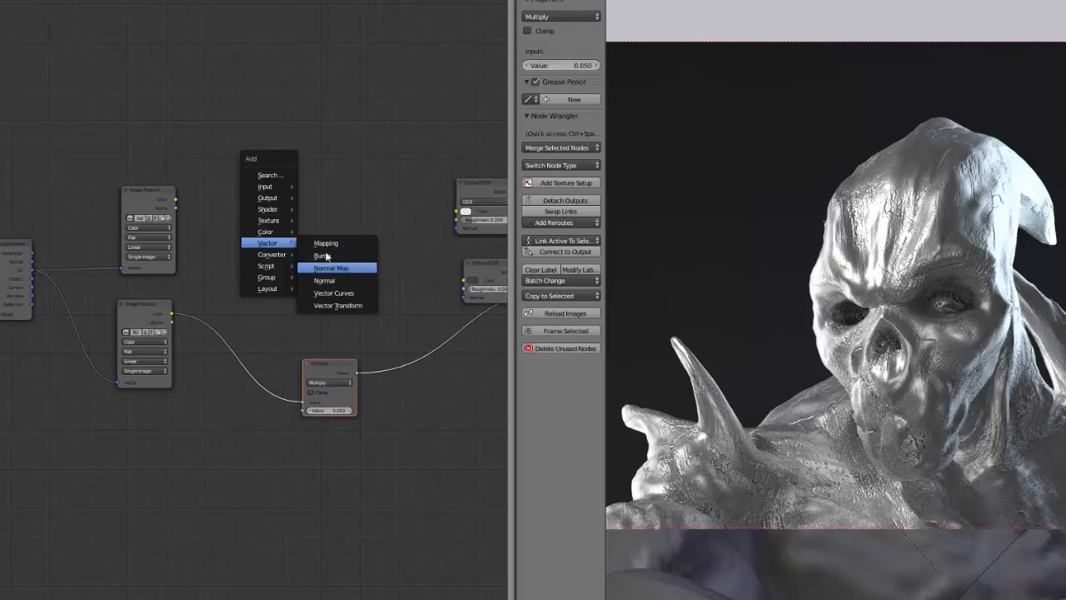
{"action": "mouse_move", "coordinate": [332, 275]}
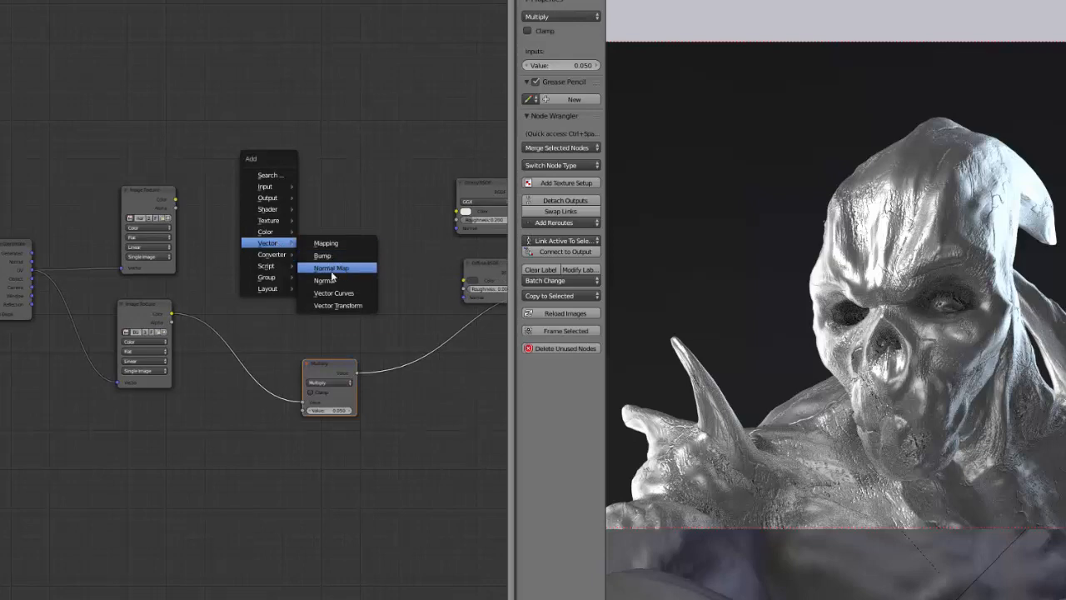
Step: Add a Normal Map node reading the normal image as non-colour data and adjust the Multiply value
{"action": "left_click", "coordinate": [331, 268]}
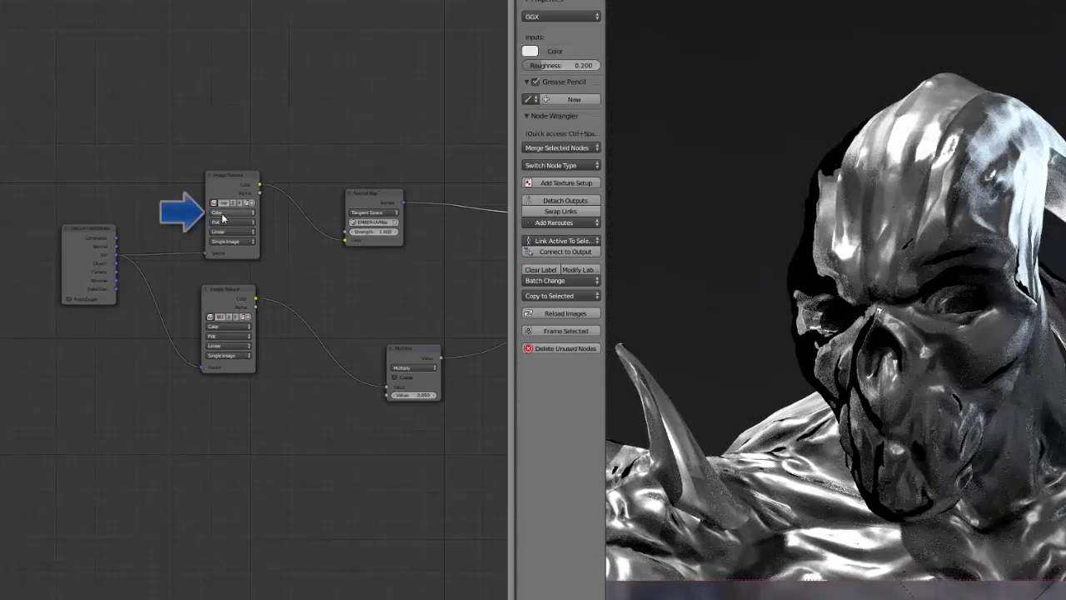
{"action": "left_click", "coordinate": [225, 175]}
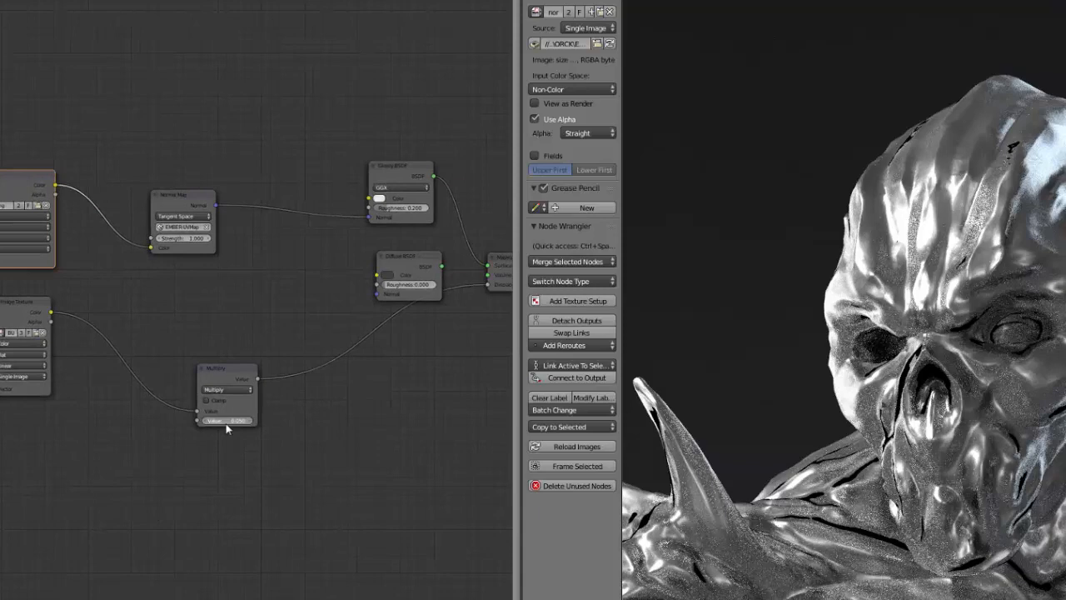
{"action": "left_click", "coordinate": [226, 420]}
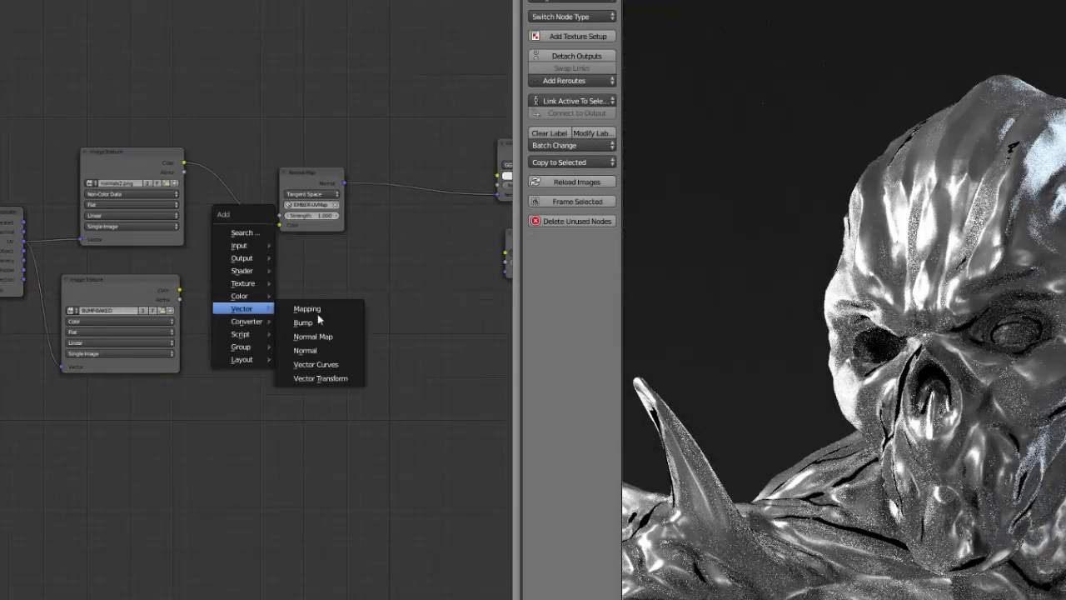
Step: Add a Bump node taking the BUMP-BAKED colour as height and preview its normals
{"action": "left_click", "coordinate": [303, 322]}
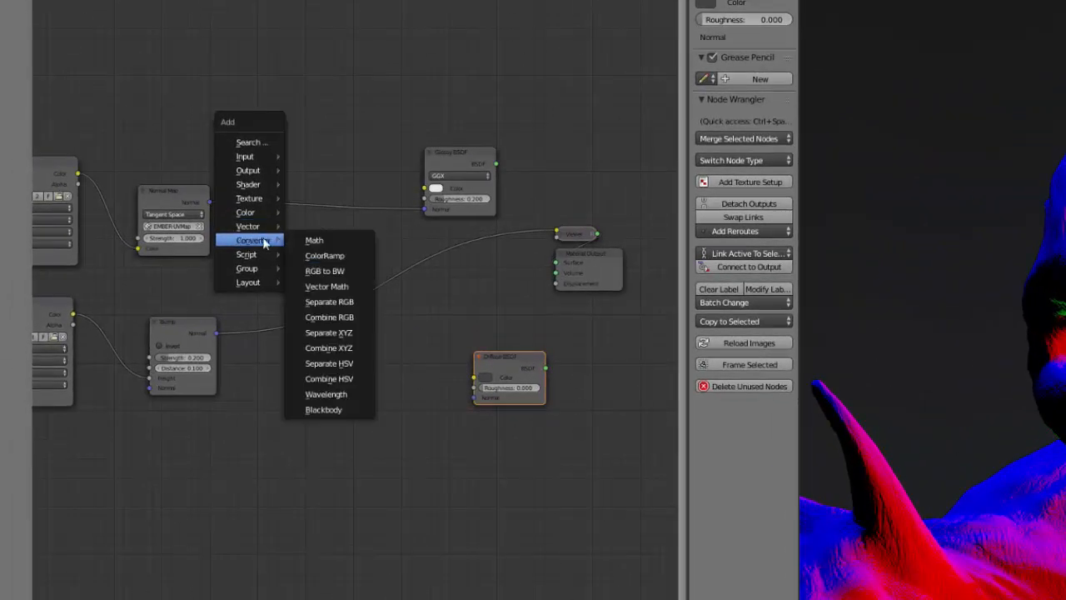
Step: Add a Vector Math node joining the Normal Map and Bump outputs into Glossy Normal, previewing the glossy result
{"action": "left_click", "coordinate": [326, 286]}
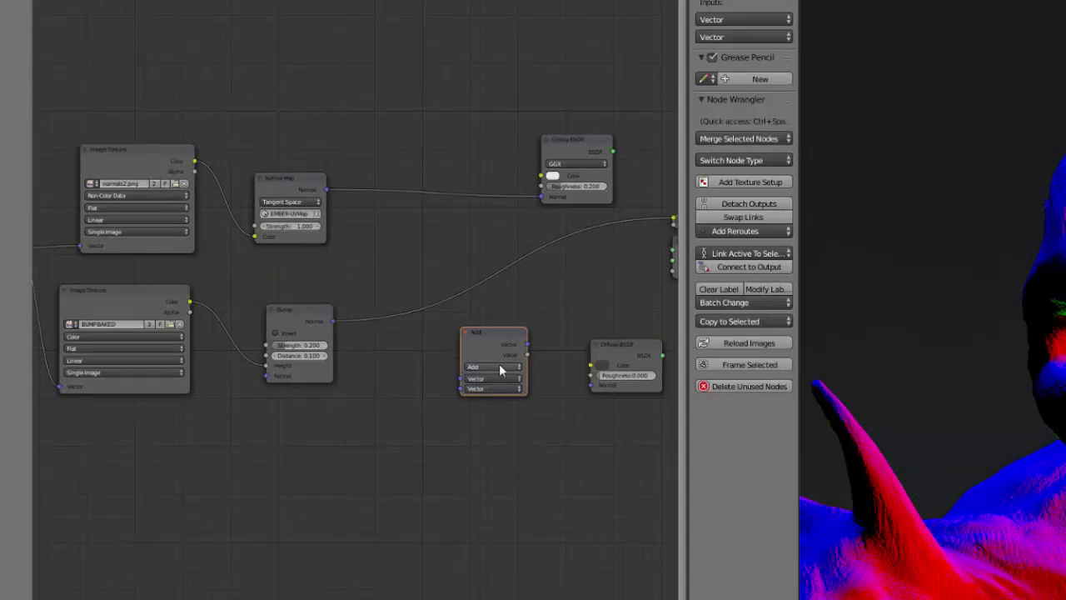
{"action": "left_click_drag", "start_coordinate": [493, 363], "coordinate": [427, 242]}
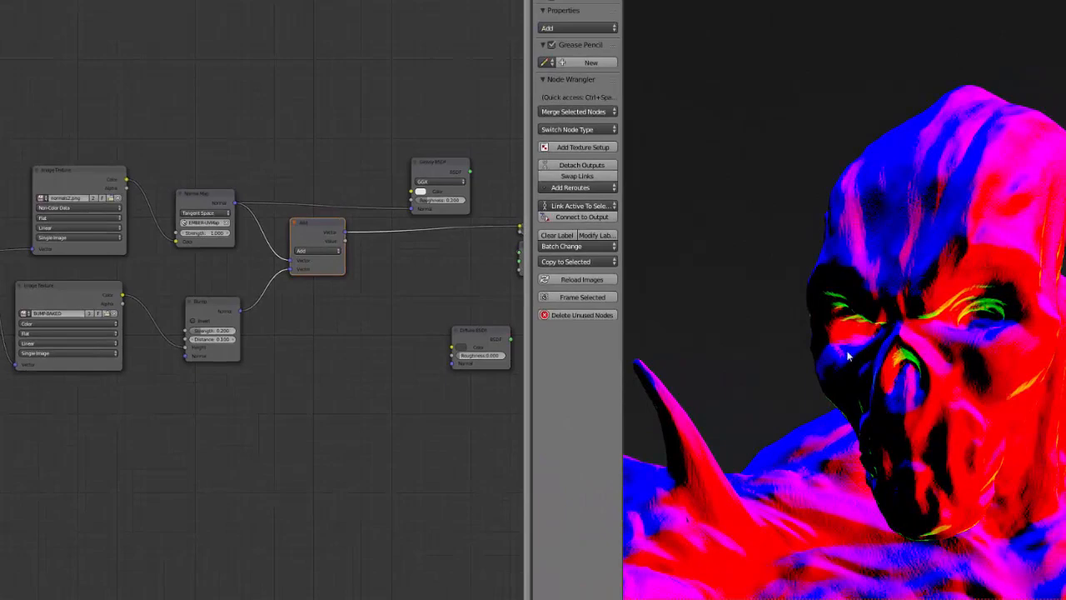
{"action": "left_click", "coordinate": [204, 204]}
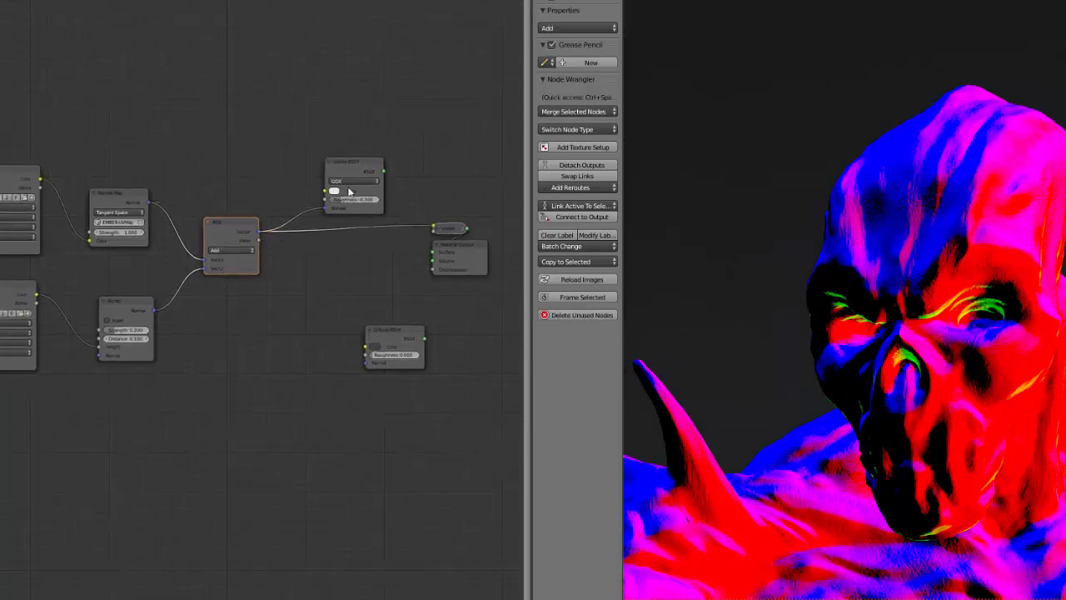
{"action": "left_click", "coordinate": [354, 159]}
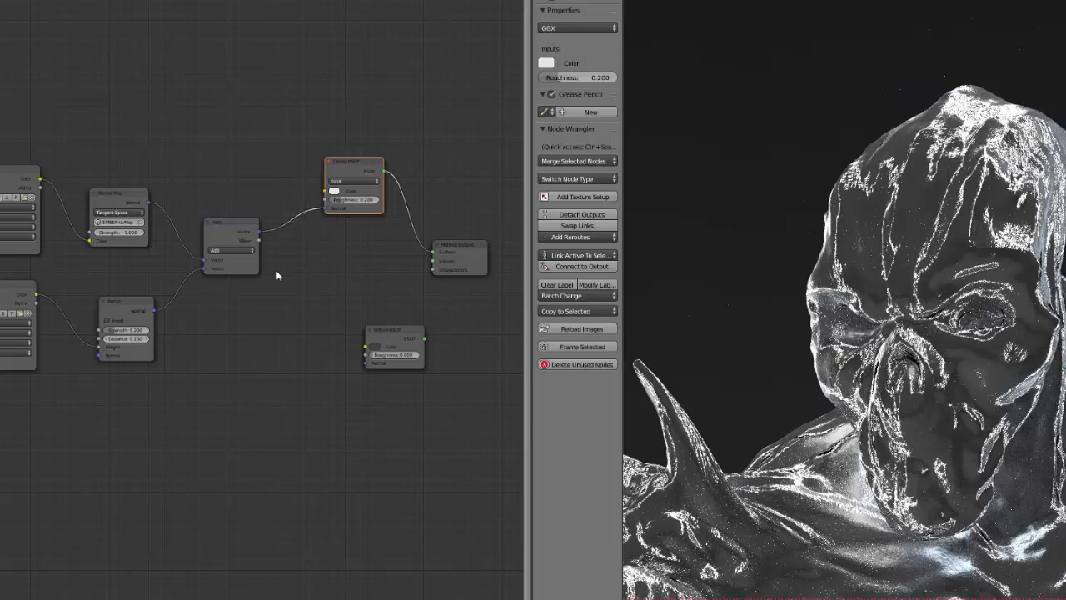
Step: Switch the Vector Math operation to Average and route its result into the diffuse shader's normal too
{"action": "left_click", "coordinate": [220, 250]}
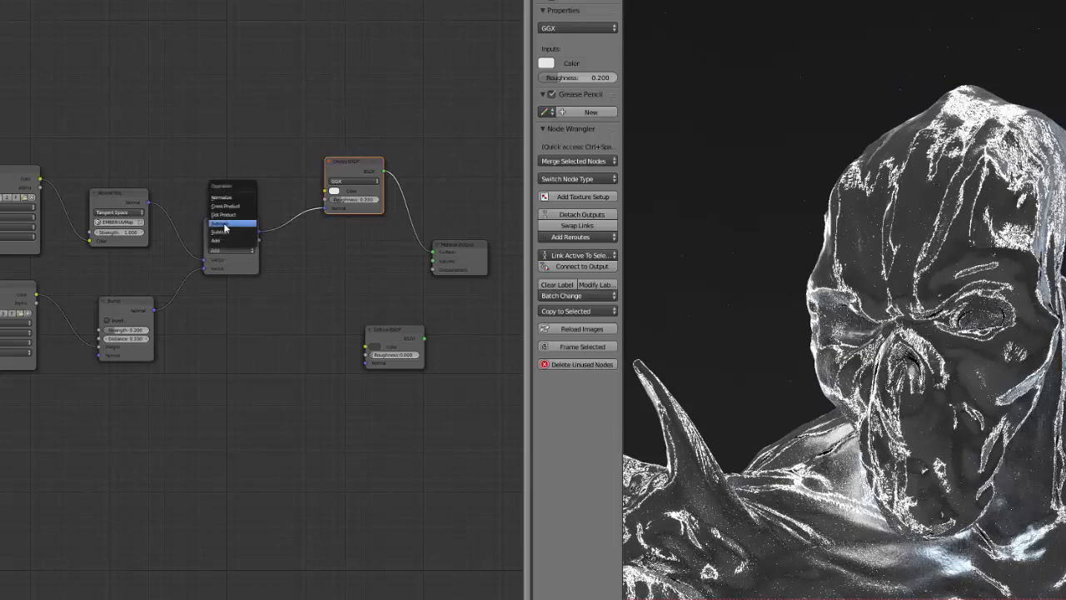
{"action": "left_click", "coordinate": [218, 224]}
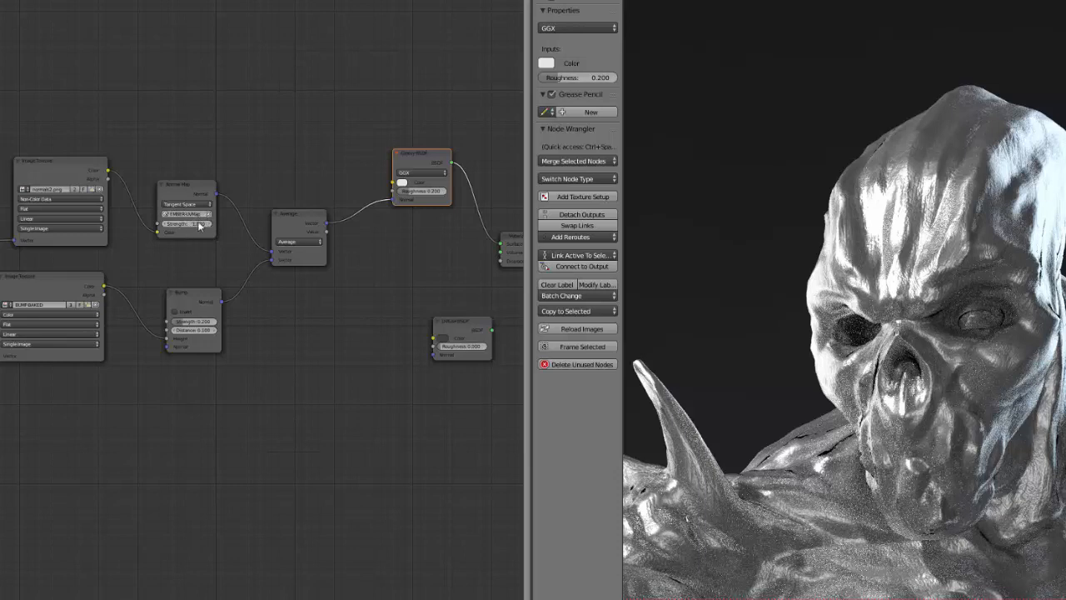
{"action": "left_click", "coordinate": [185, 185]}
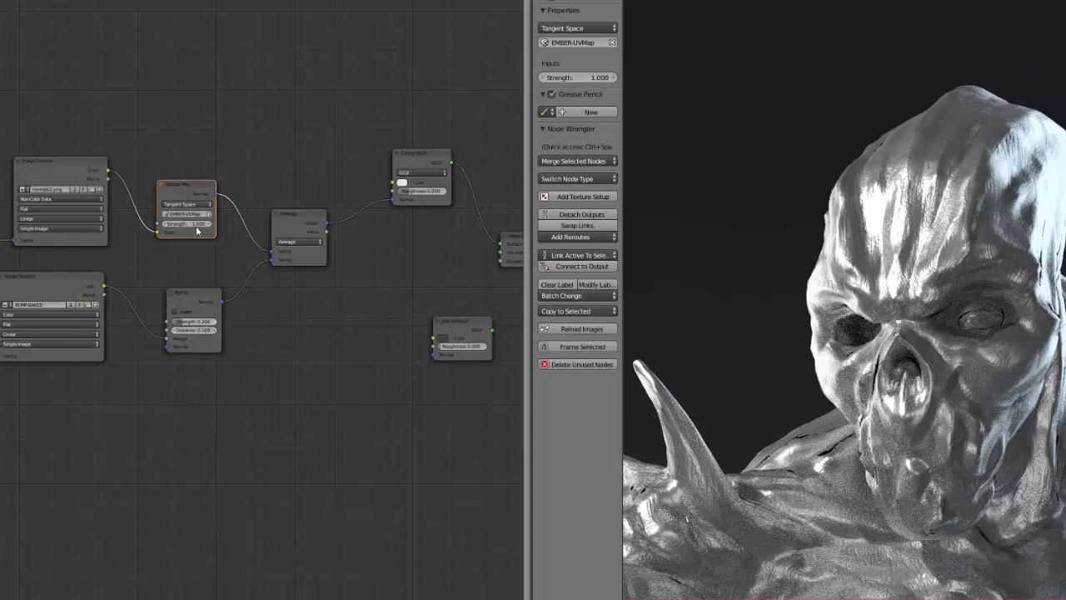
{"action": "mouse_move", "coordinate": [190, 321]}
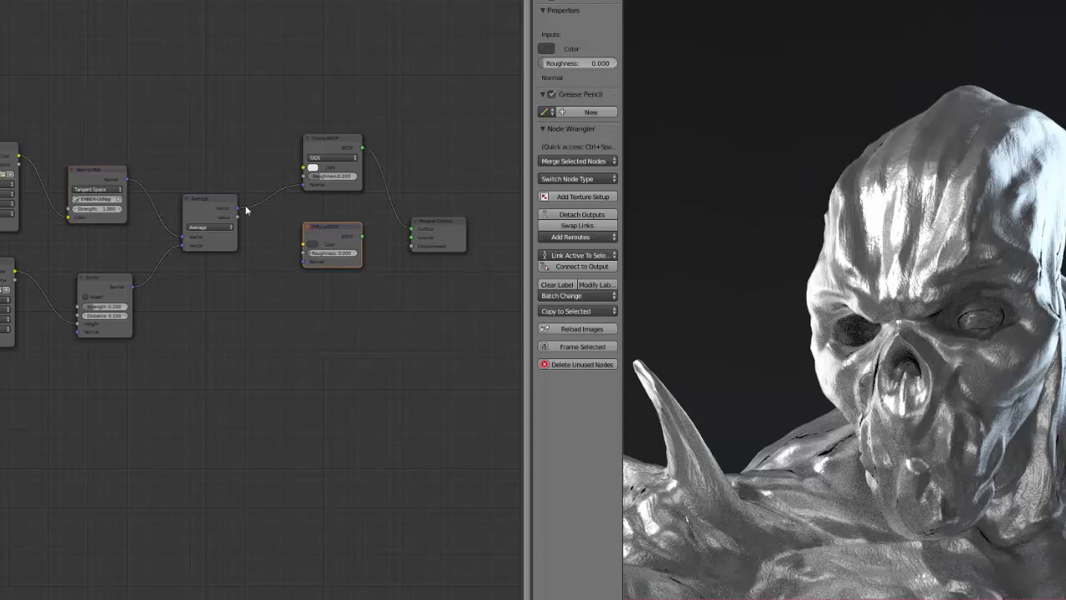
{"action": "left_click", "coordinate": [209, 225]}
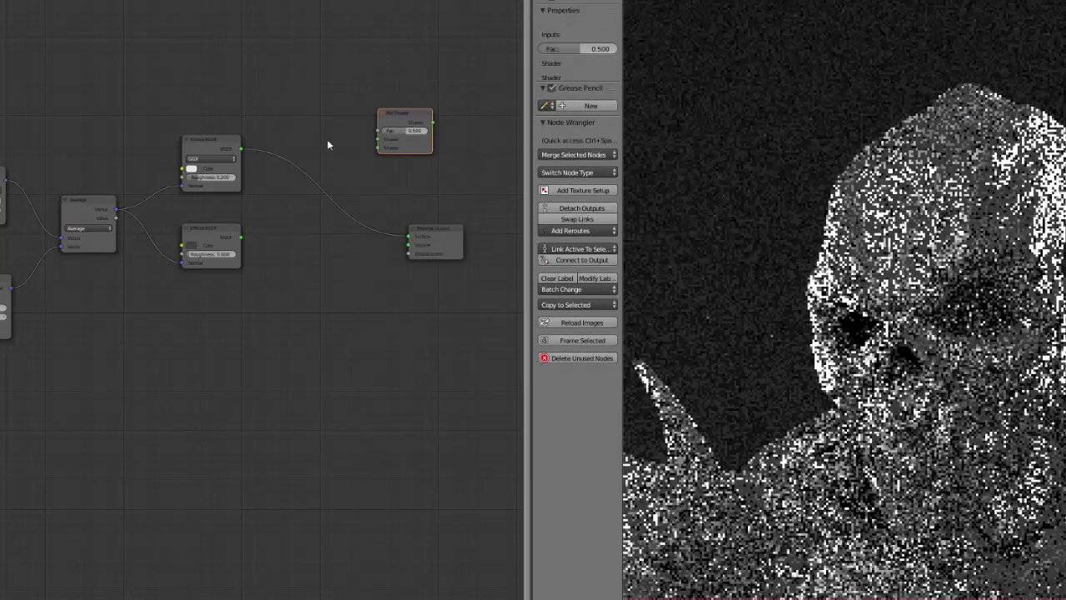
Step: Feed Glossy and Diffuse into a Mix Shader to the output with factor about 0.8
{"action": "left_click_drag", "start_coordinate": [404, 112], "coordinate": [344, 171]}
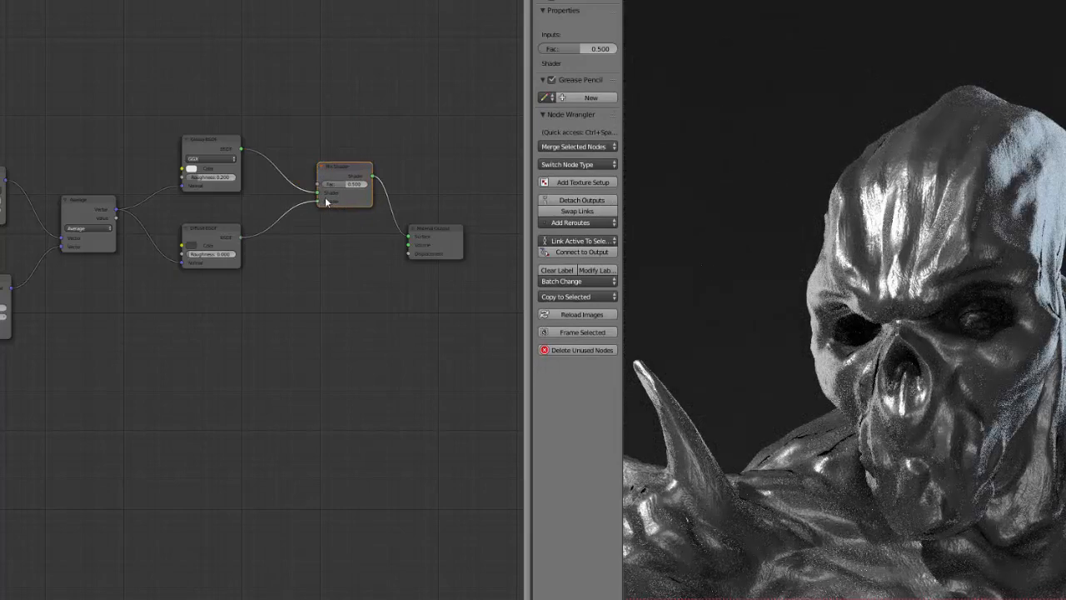
{"action": "left_click", "coordinate": [345, 183]}
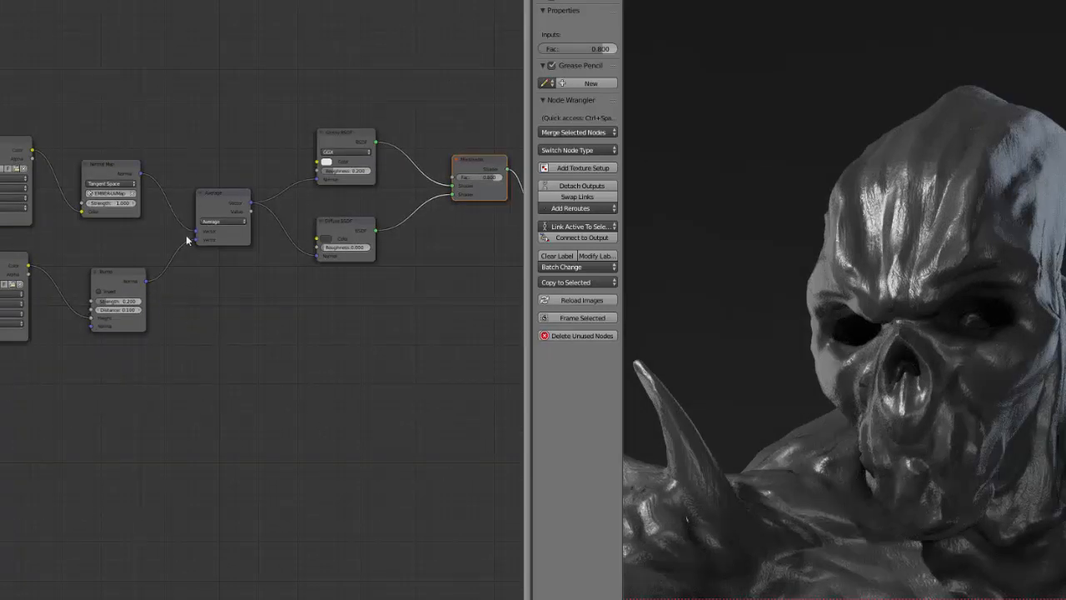
{"action": "mouse_move", "coordinate": [219, 182]}
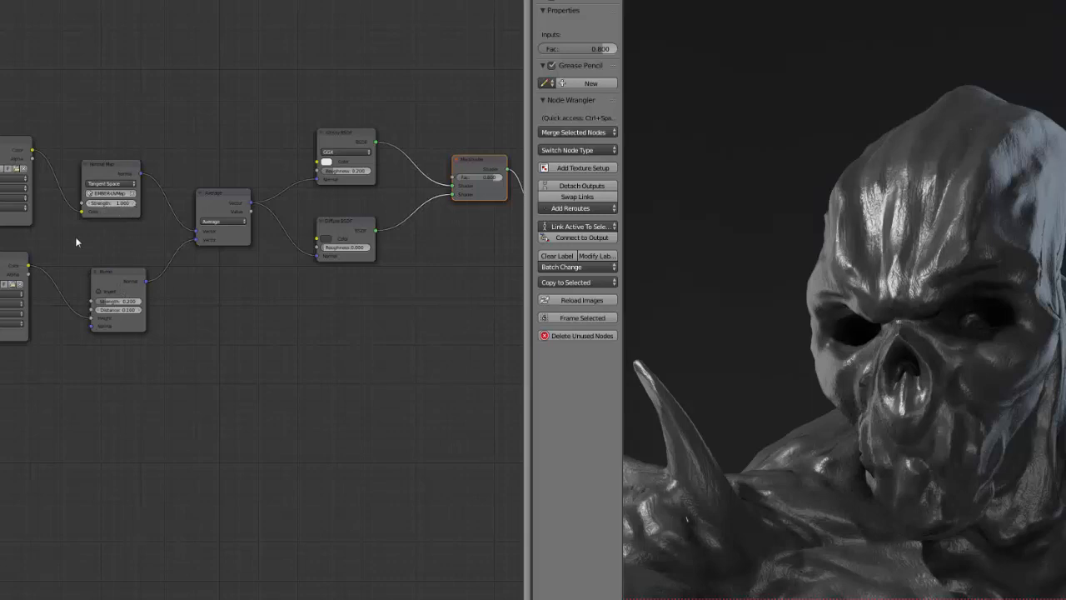
{"action": "mouse_move", "coordinate": [121, 309]}
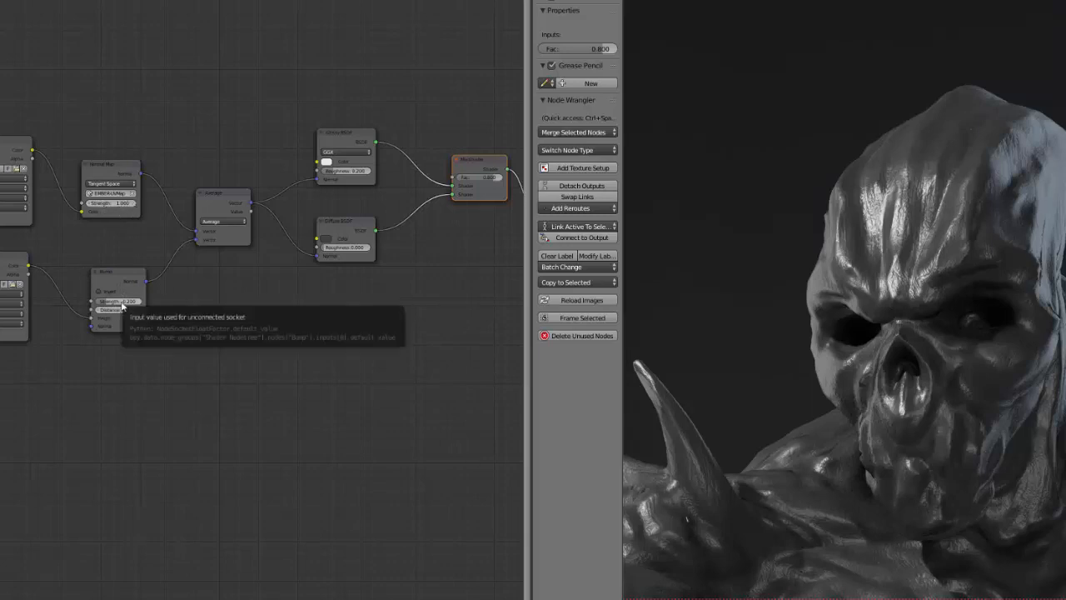
{"action": "mouse_move", "coordinate": [202, 319]}
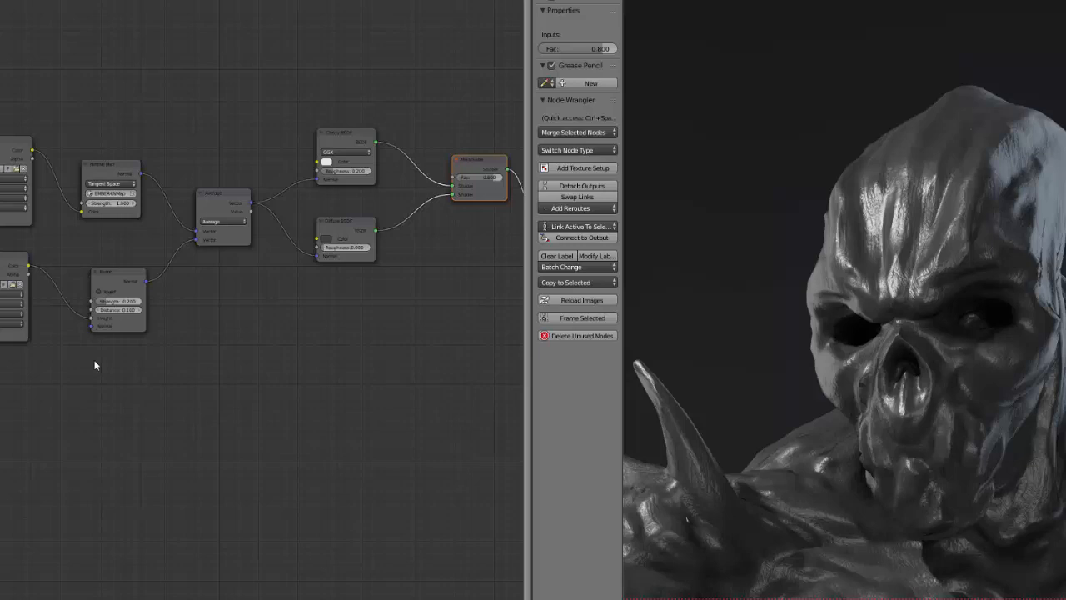
{"action": "mouse_move", "coordinate": [214, 243]}
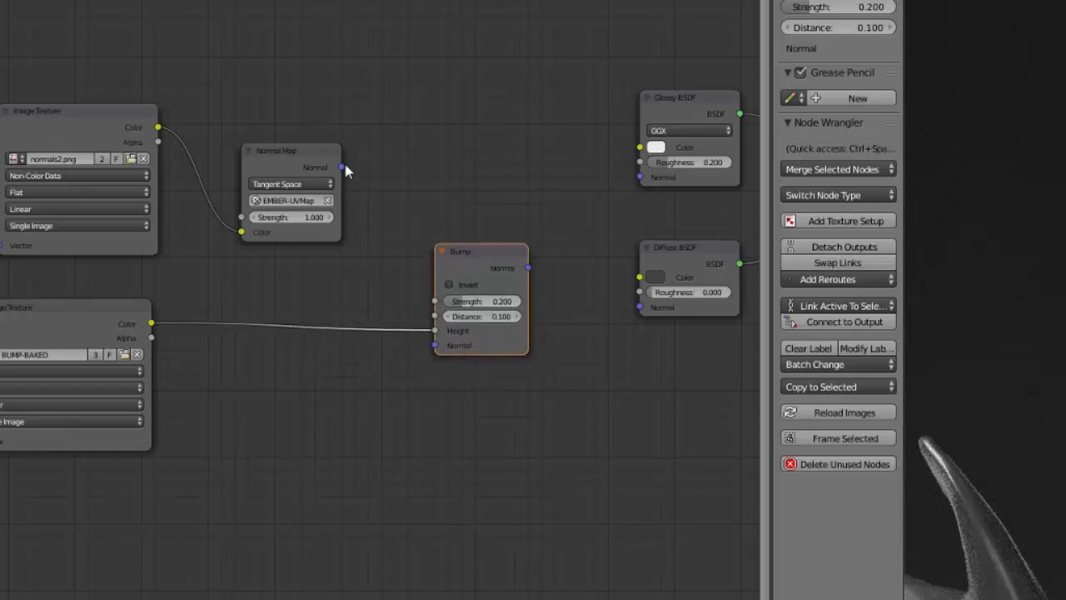
Step: Feed the Normal Map into the Bump node and tweak the Bump strength
{"action": "left_click_drag", "start_coordinate": [343, 166], "coordinate": [432, 346]}
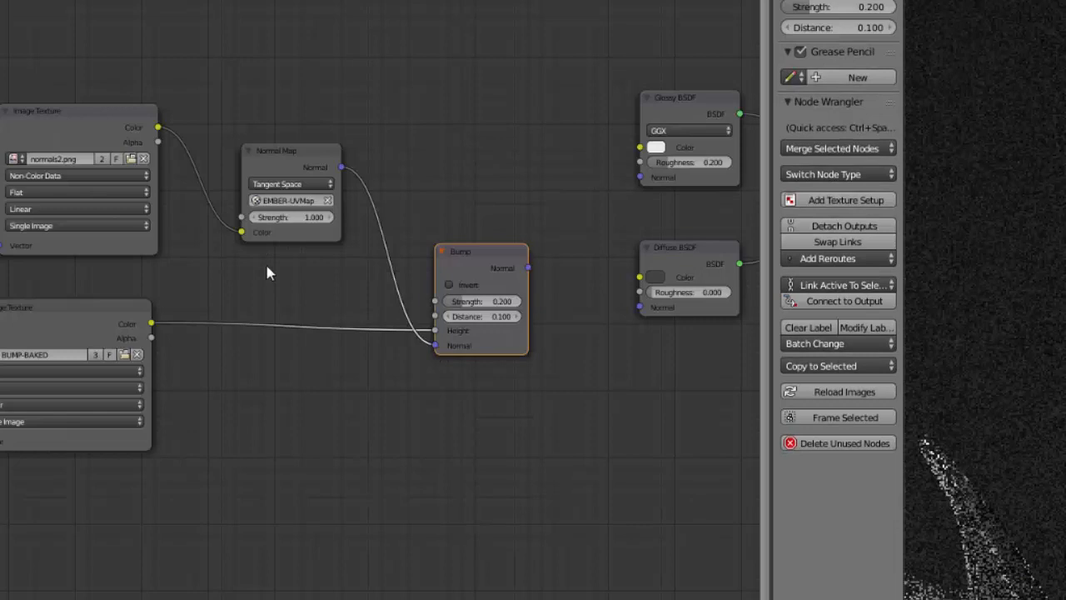
{"action": "mouse_move", "coordinate": [334, 283]}
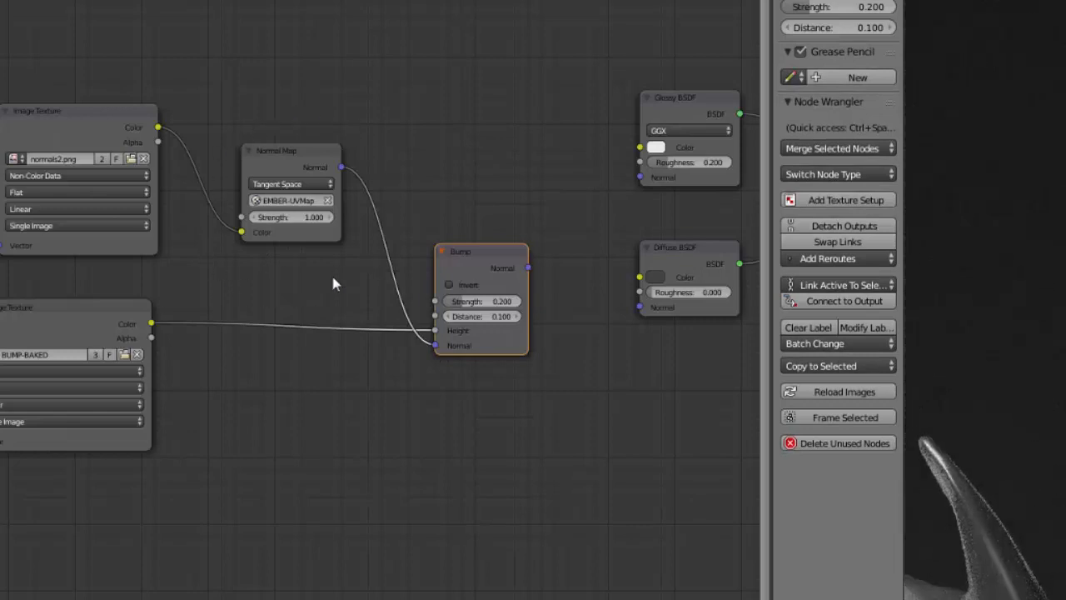
{"action": "mouse_move", "coordinate": [388, 112]}
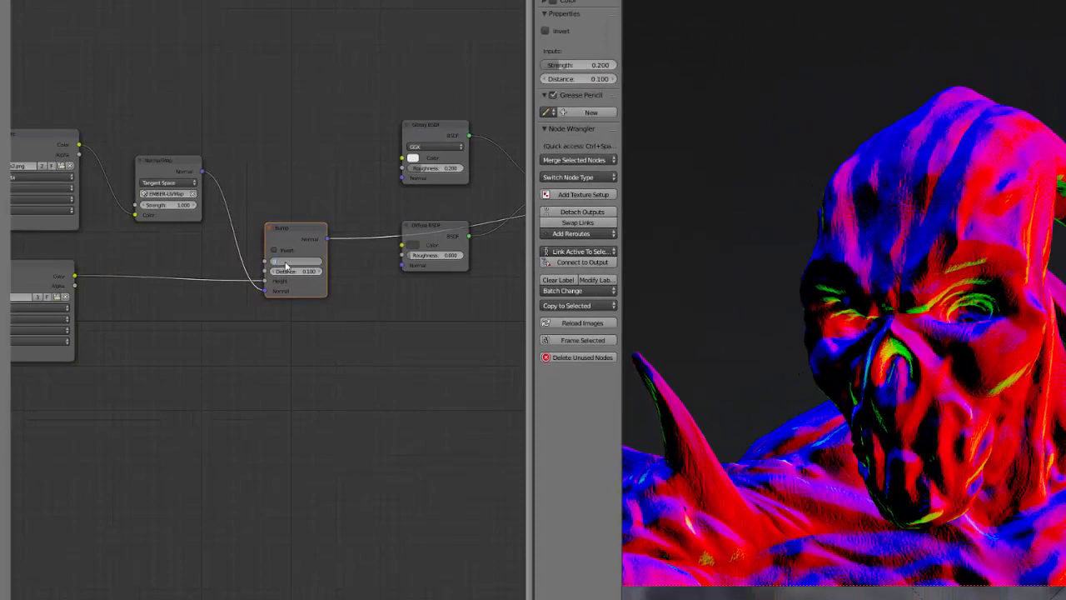
{"action": "left_click_drag", "start_coordinate": [308, 261], "coordinate": [275, 261]}
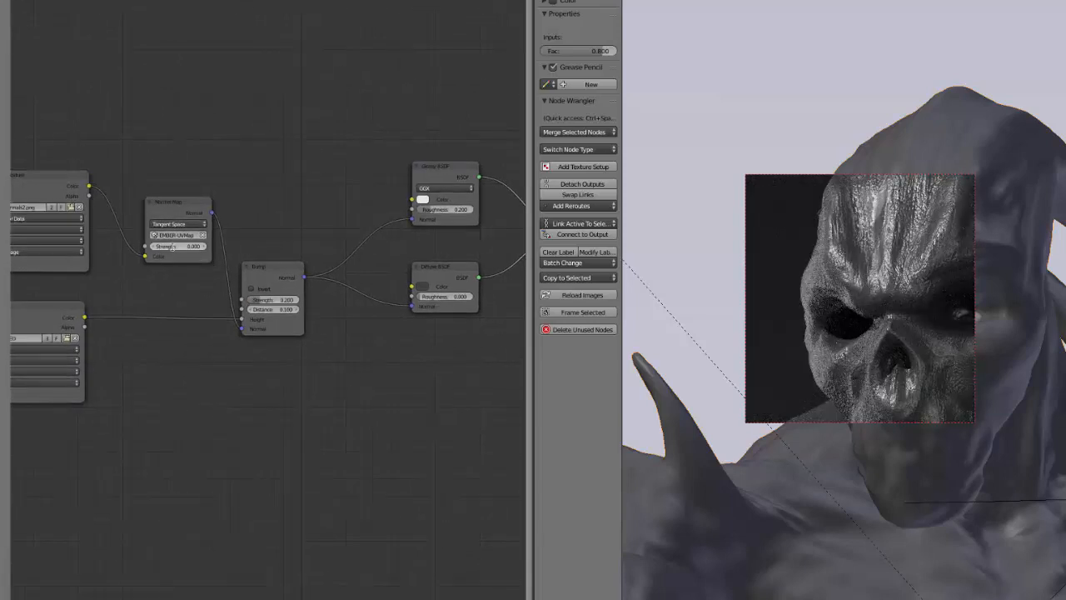
{"action": "left_click", "coordinate": [179, 245]}
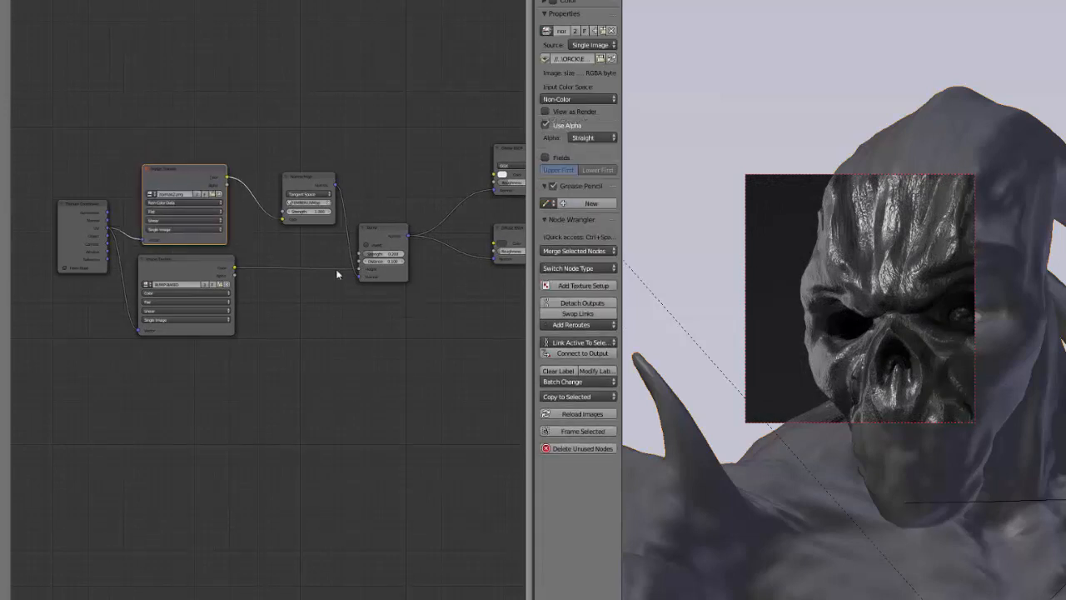
{"action": "left_click", "coordinate": [297, 180]}
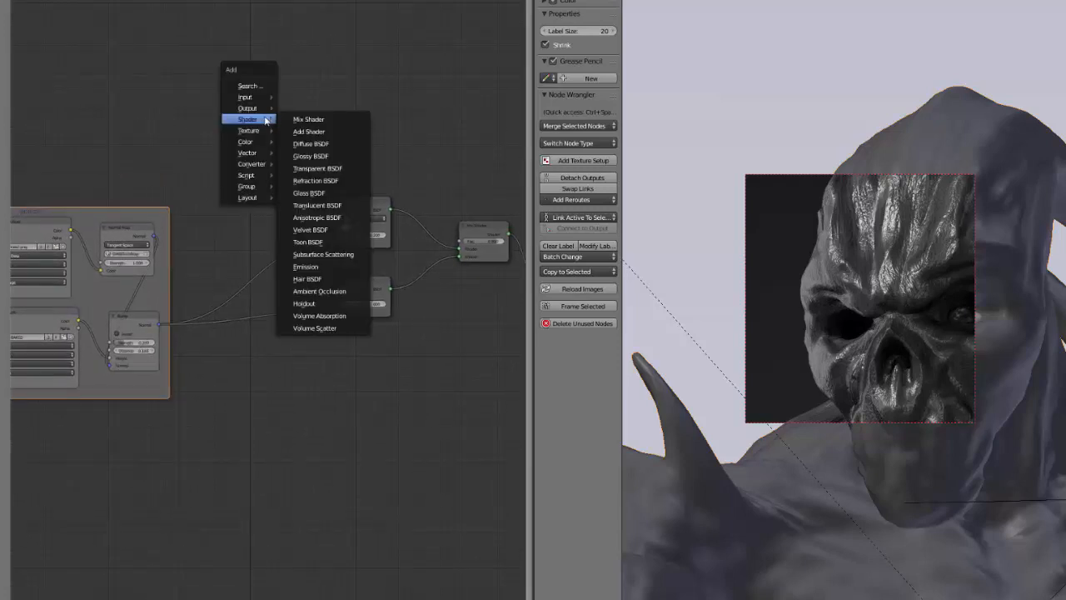
Step: Add a Layer Weight node to drive the Mix Shader factor through a ColorRamp
{"action": "left_click", "coordinate": [309, 119]}
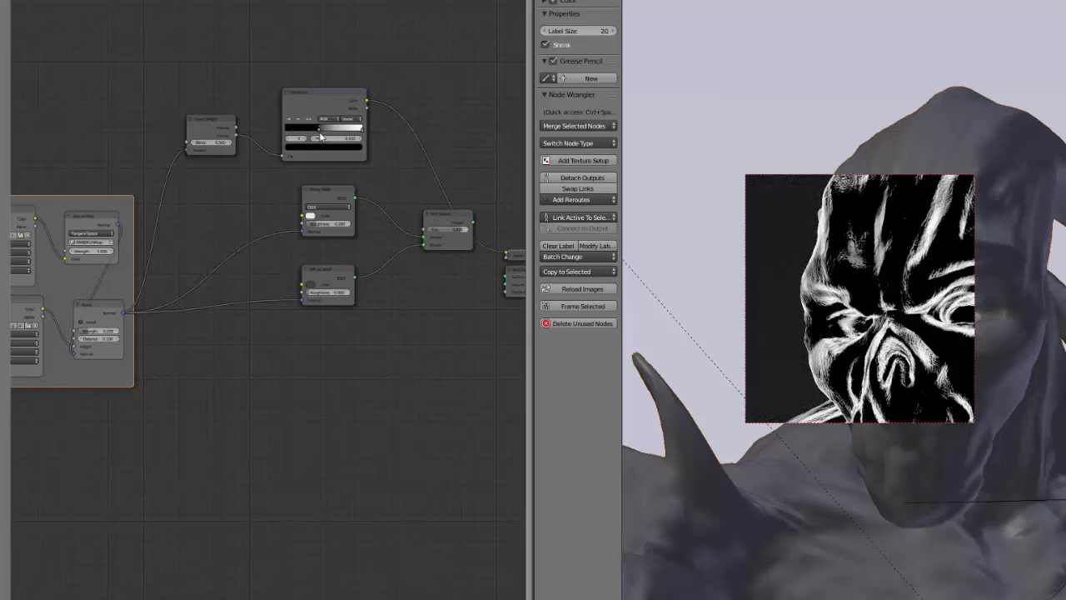
Step: Switch the ColorRamp interpolation to B-Spline for a softer reflection mask
{"action": "left_click", "coordinate": [346, 118]}
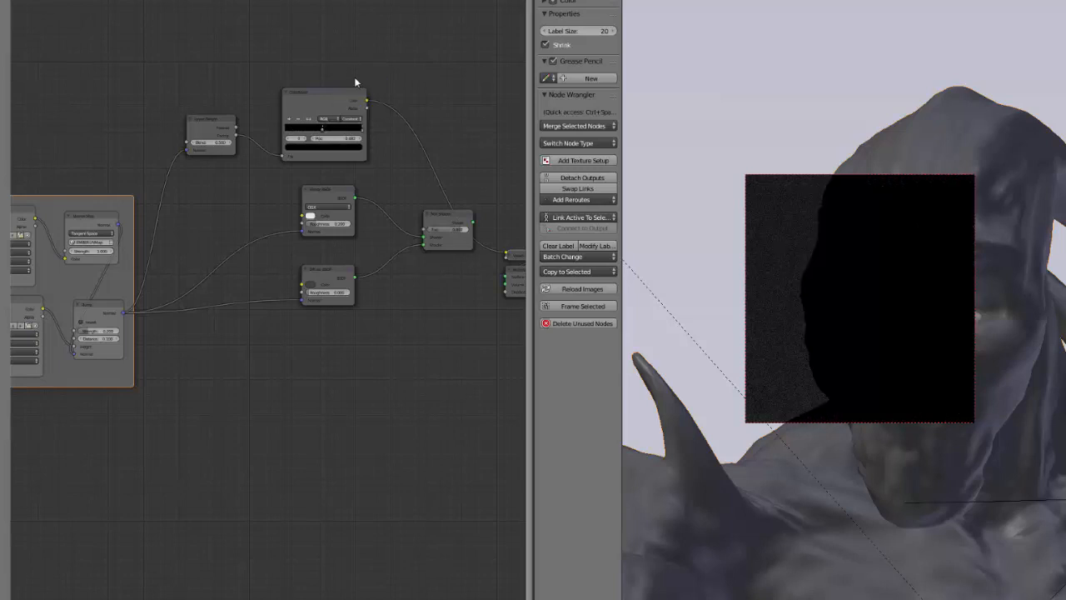
{"action": "left_click", "coordinate": [354, 100]}
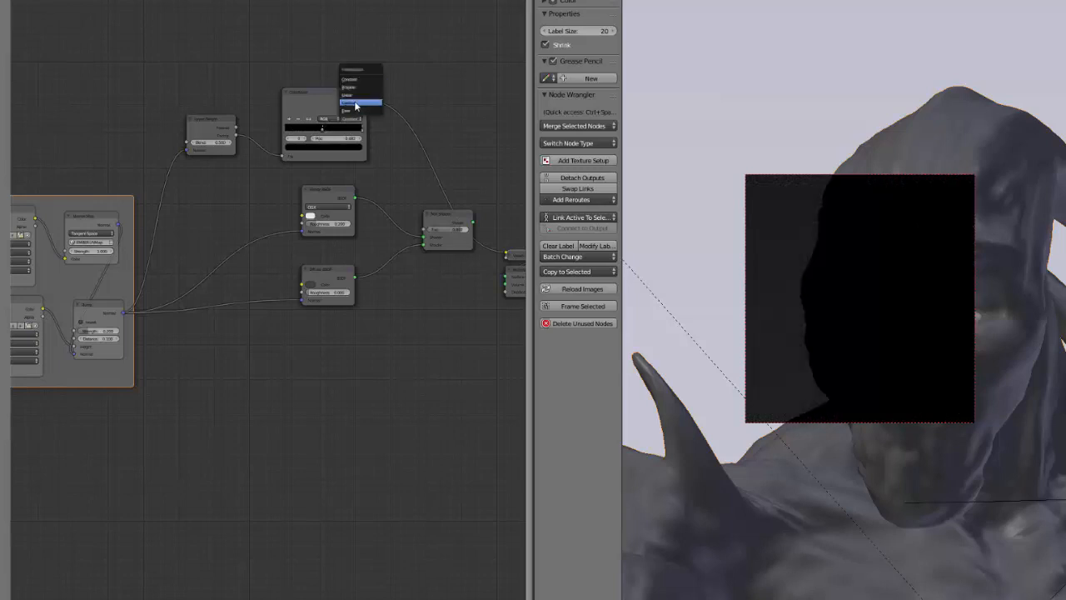
{"action": "left_click", "coordinate": [347, 106]}
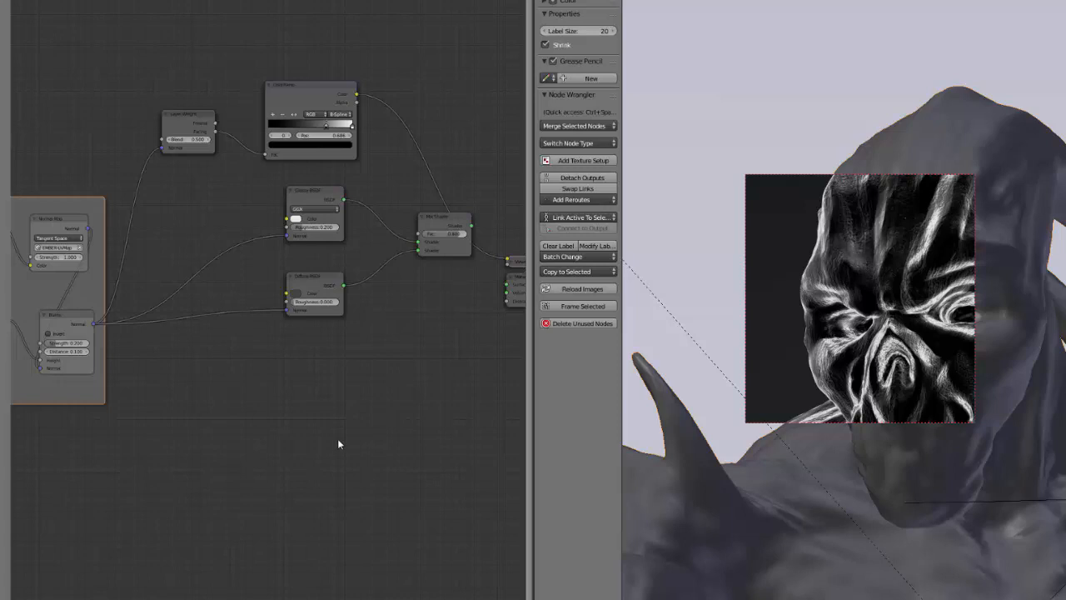
{"action": "mouse_move", "coordinate": [345, 456]}
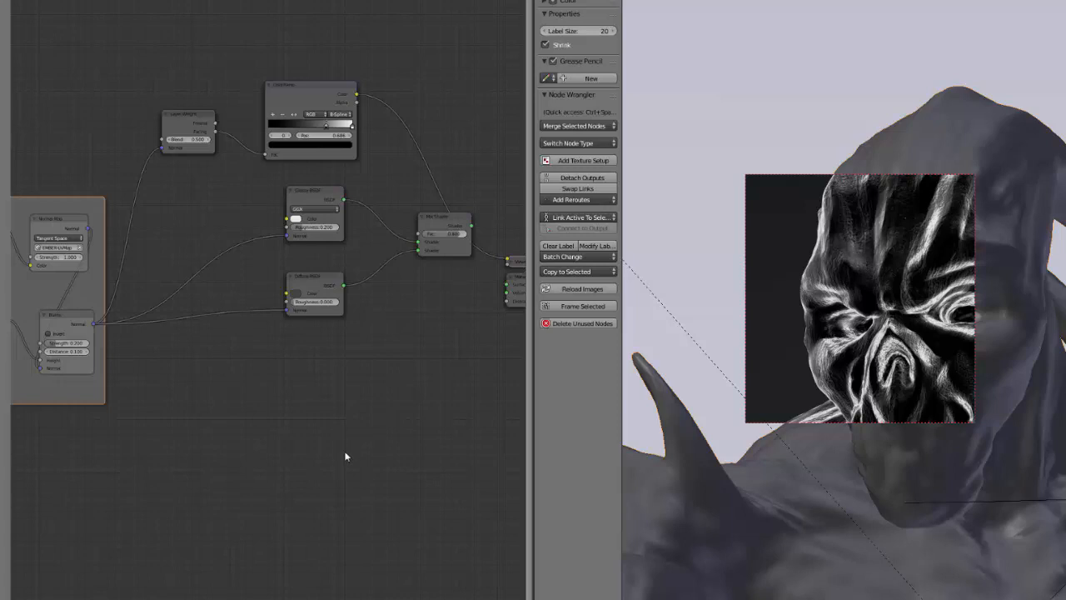
{"action": "mouse_move", "coordinate": [90, 232]}
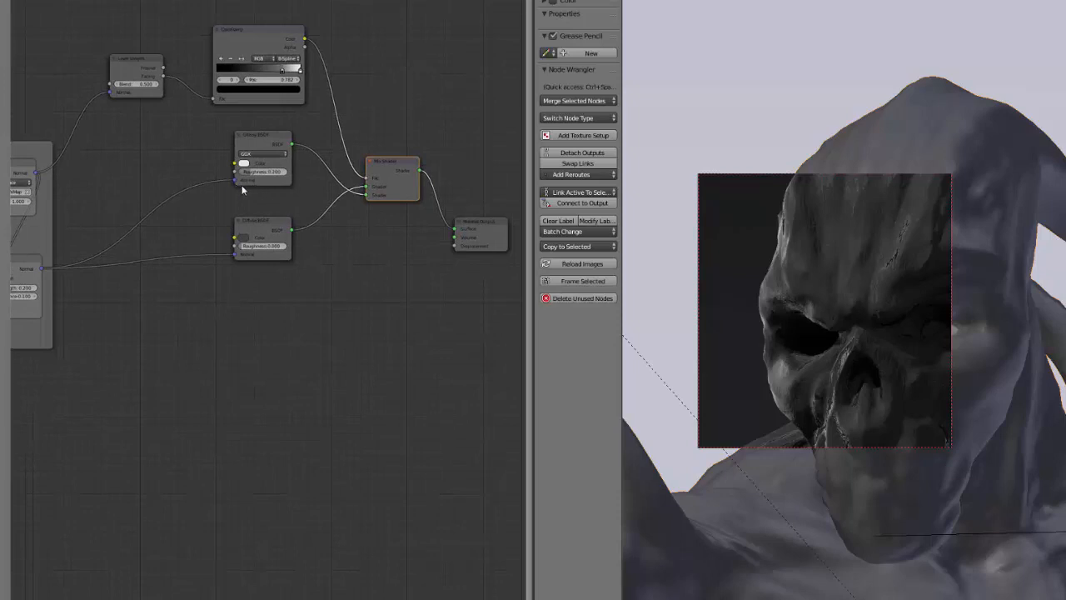
{"action": "mouse_move", "coordinate": [144, 147]}
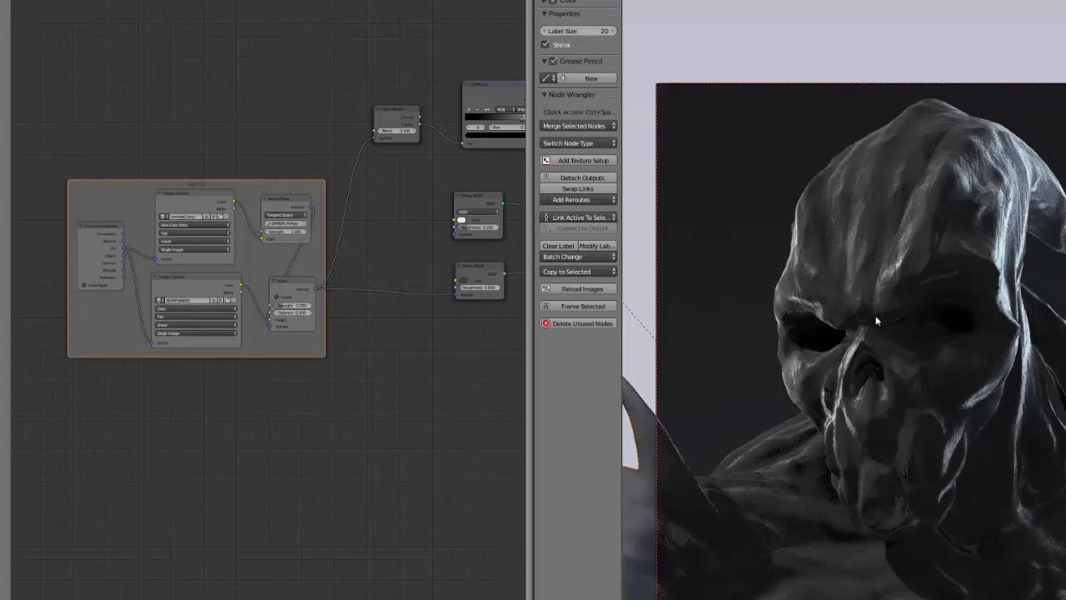
{"action": "mouse_move", "coordinate": [977, 261]}
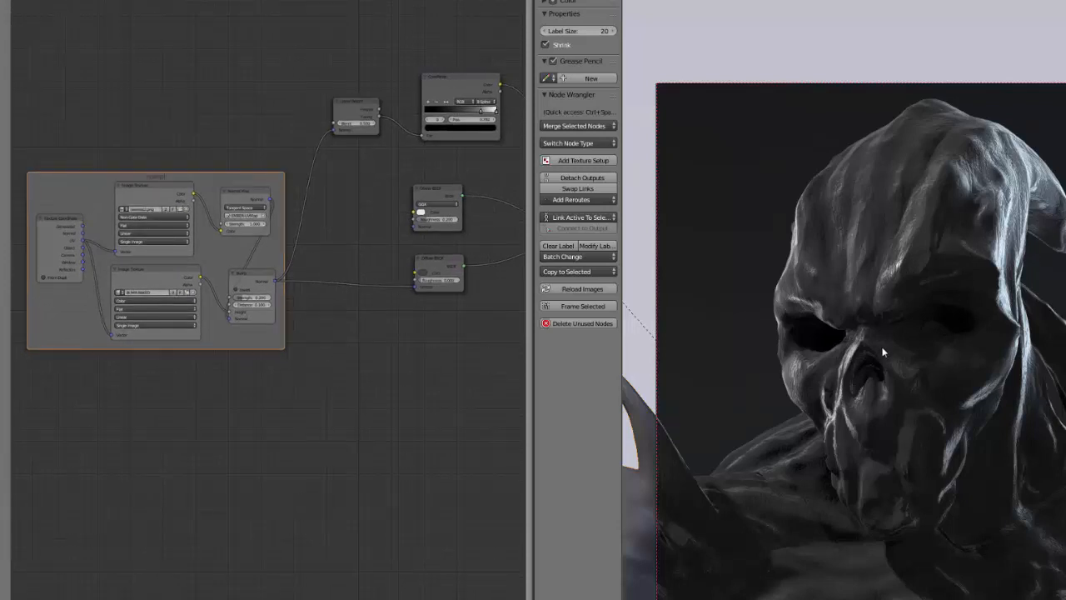
{"action": "mouse_move", "coordinate": [881, 350]}
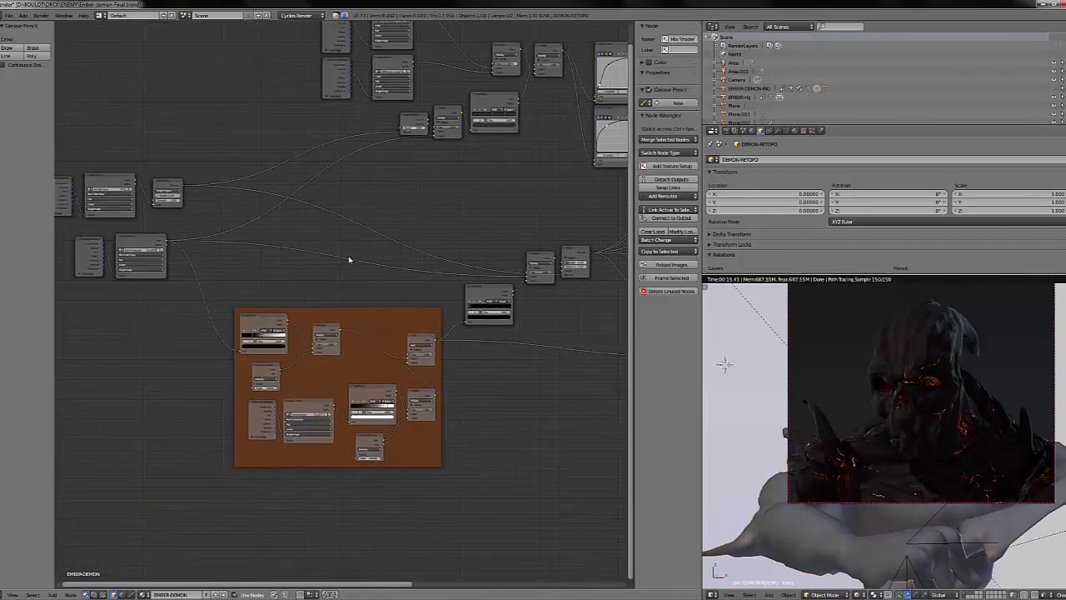
{"action": "mouse_move", "coordinate": [233, 346]}
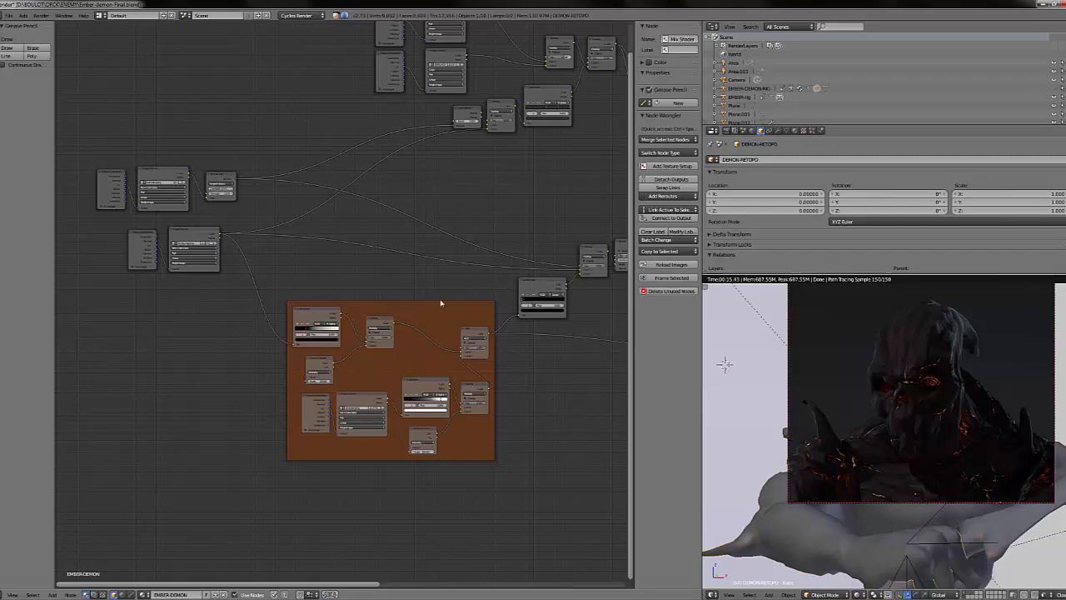
{"action": "mouse_move", "coordinate": [207, 244]}
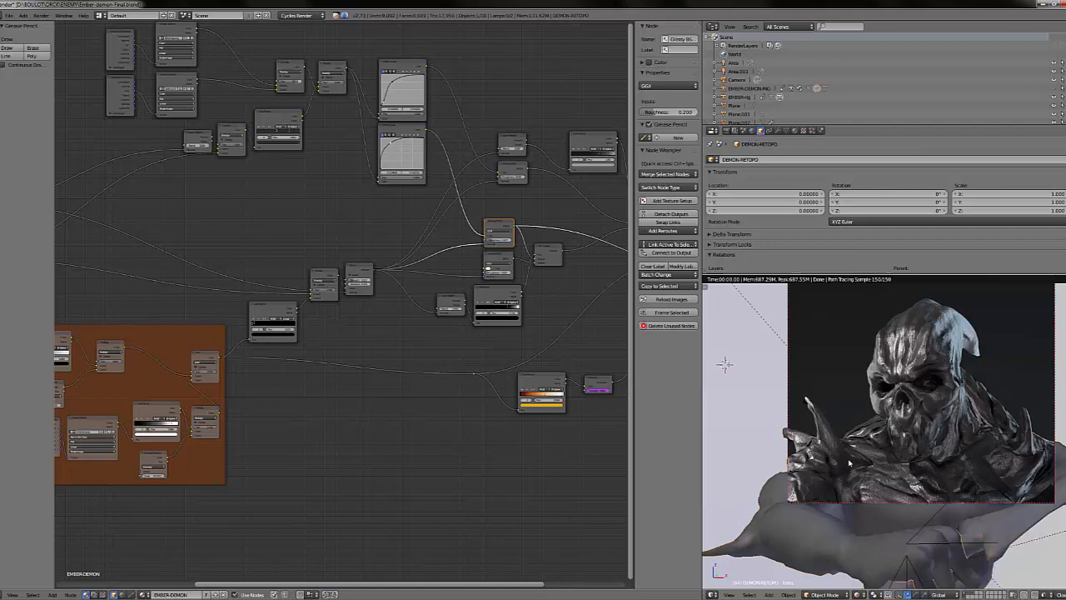
{"action": "scroll", "scroll_direction": "down", "scroll_amount": 3}
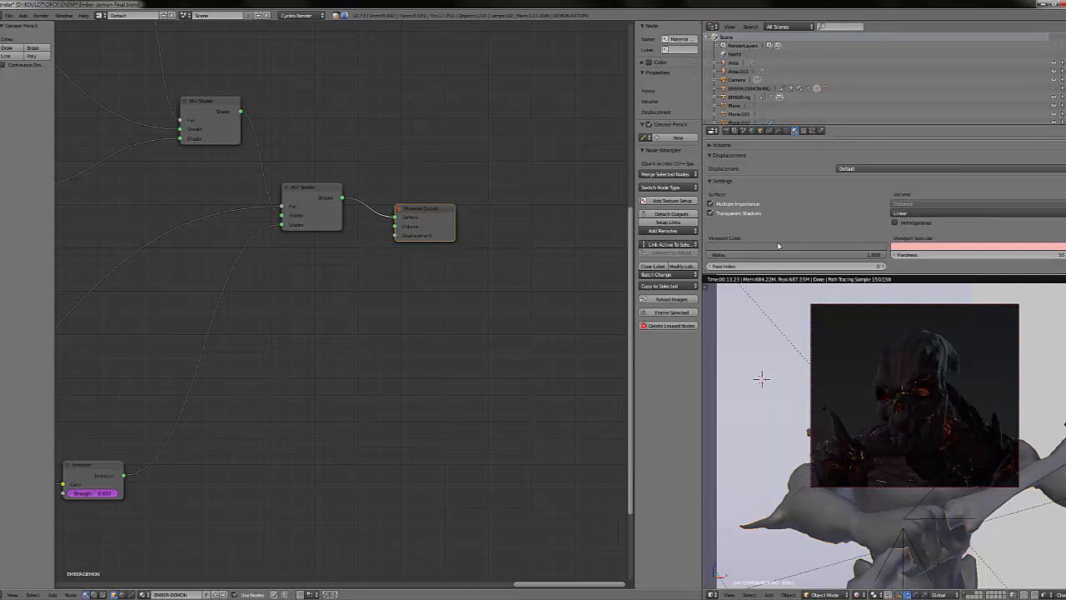
{"action": "mouse_move", "coordinate": [853, 279]}
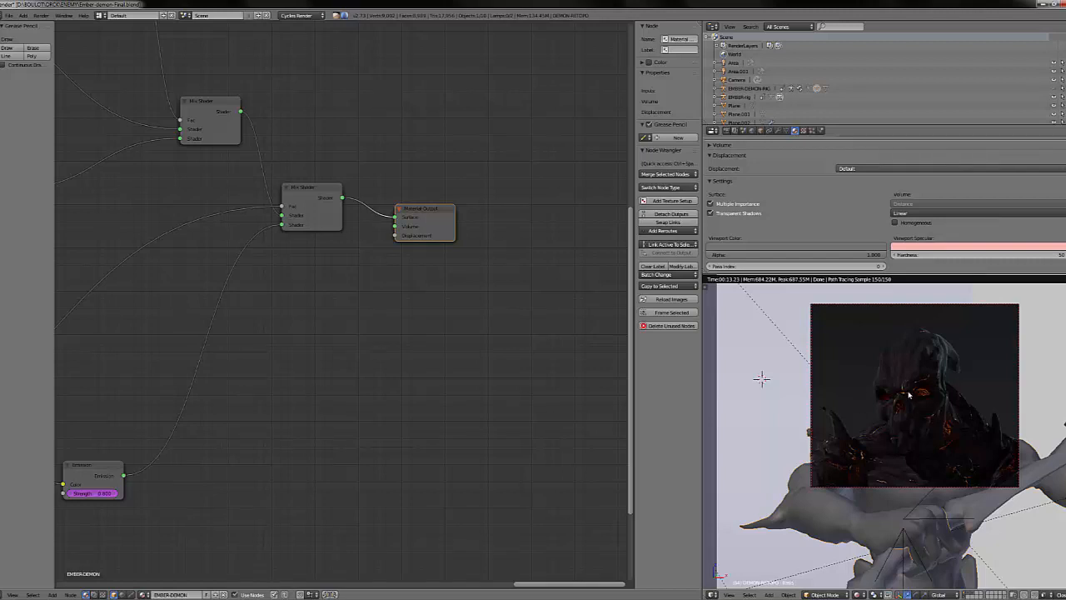
{"action": "mouse_move", "coordinate": [881, 352]}
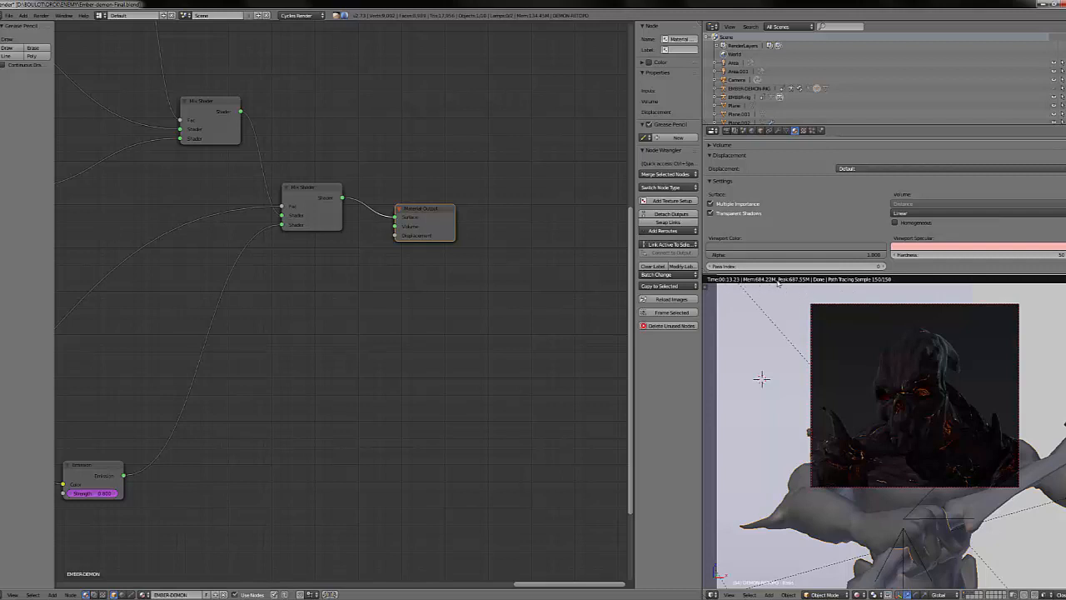
{"action": "mouse_move", "coordinate": [758, 453]}
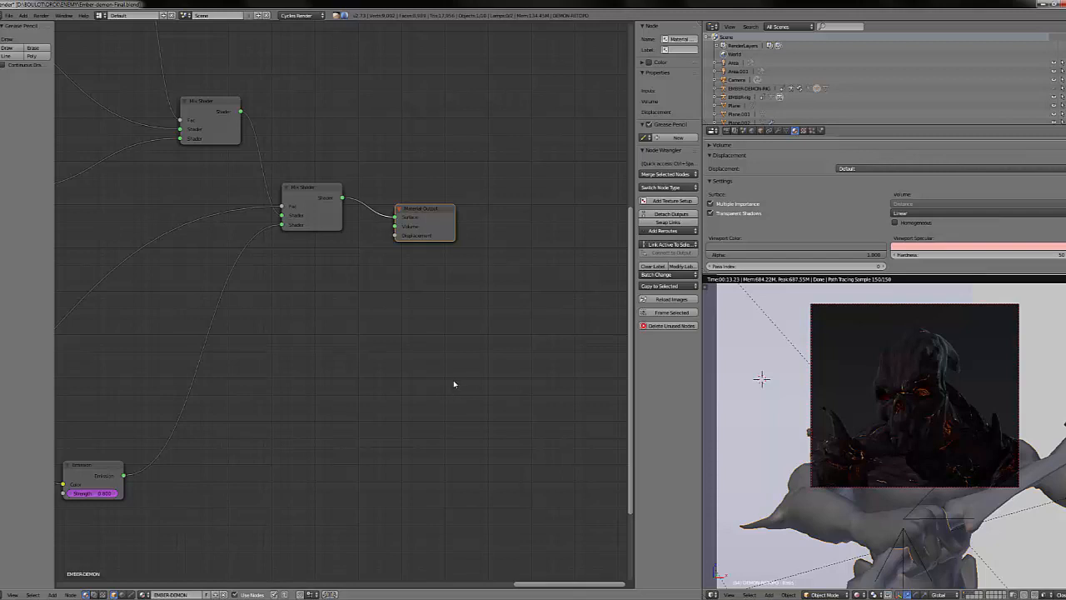
{"action": "mouse_move", "coordinate": [454, 373]}
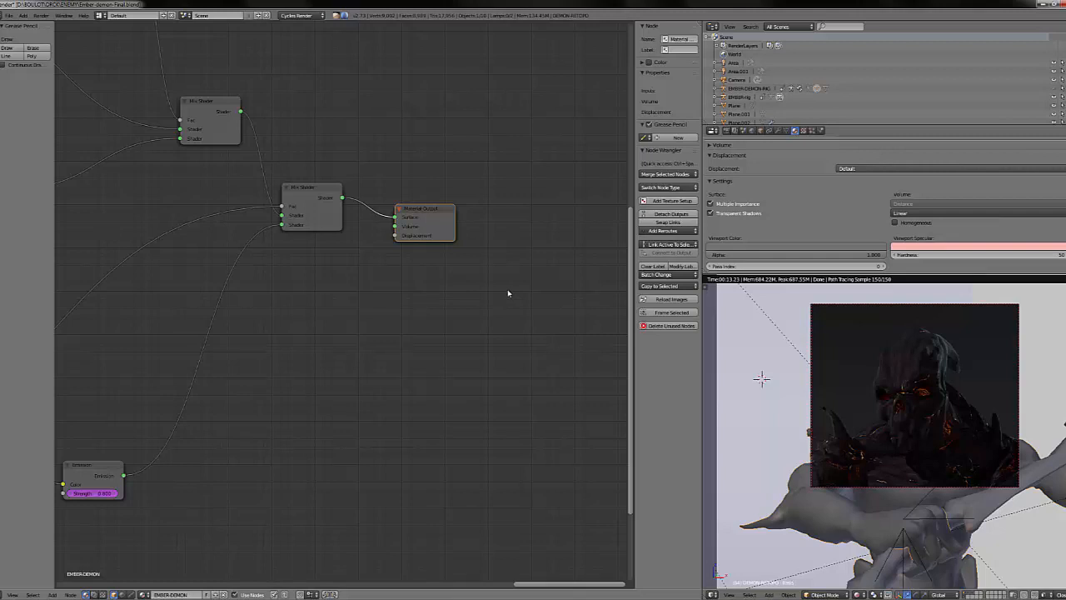
{"action": "mouse_move", "coordinate": [951, 474]}
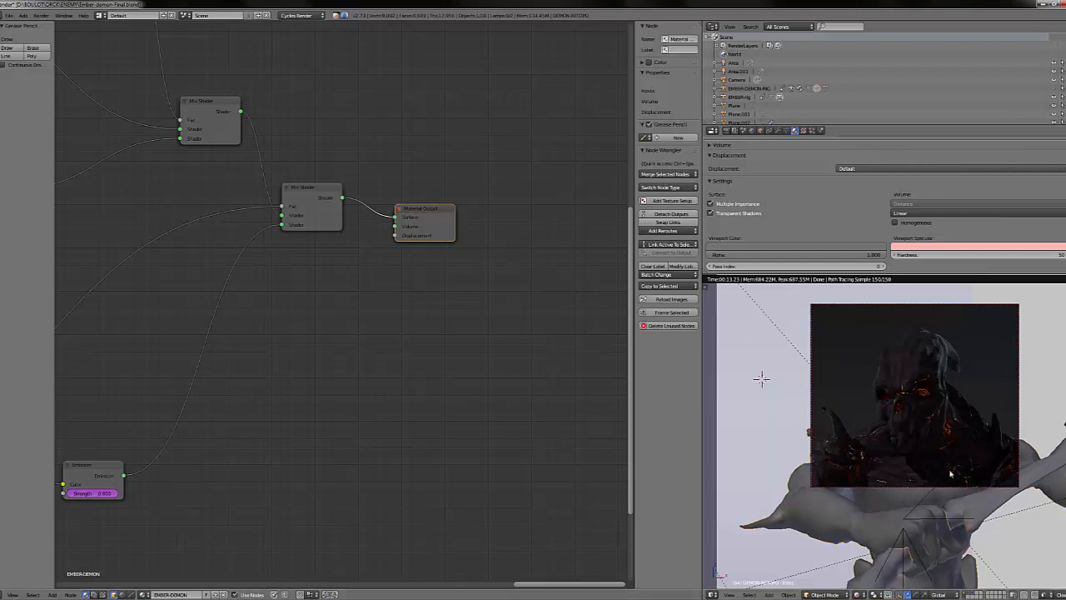
{"action": "mouse_move", "coordinate": [828, 459]}
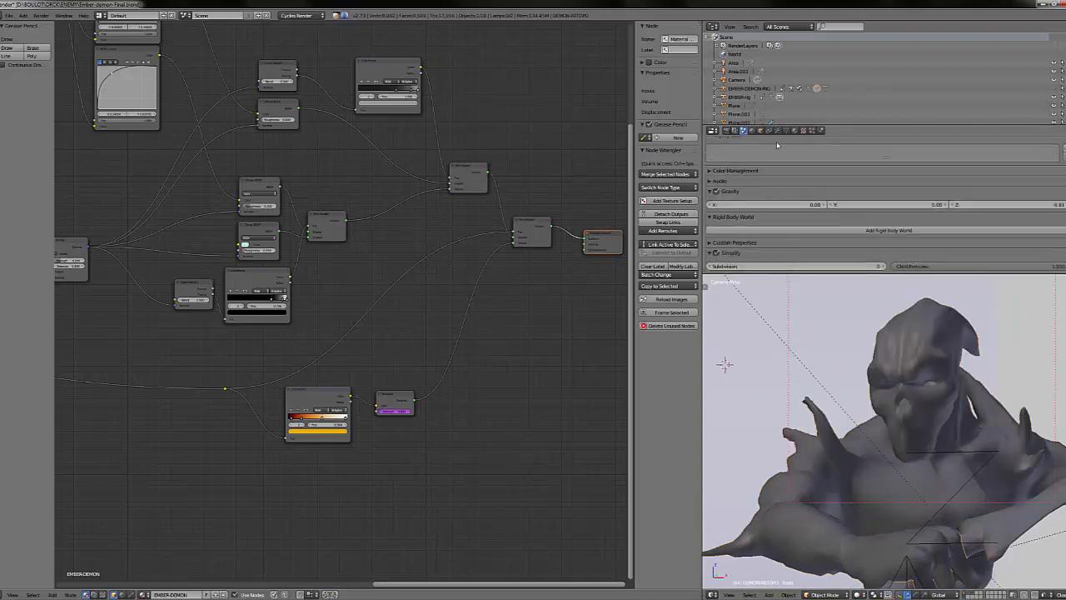
{"action": "left_click", "coordinate": [753, 130]}
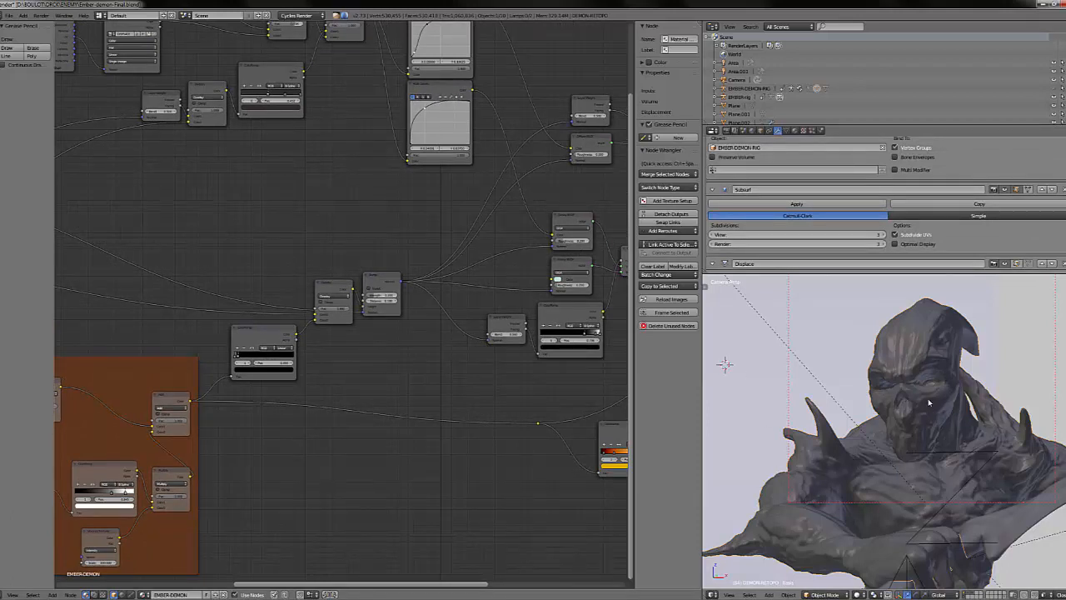
{"action": "mouse_move", "coordinate": [845, 290]}
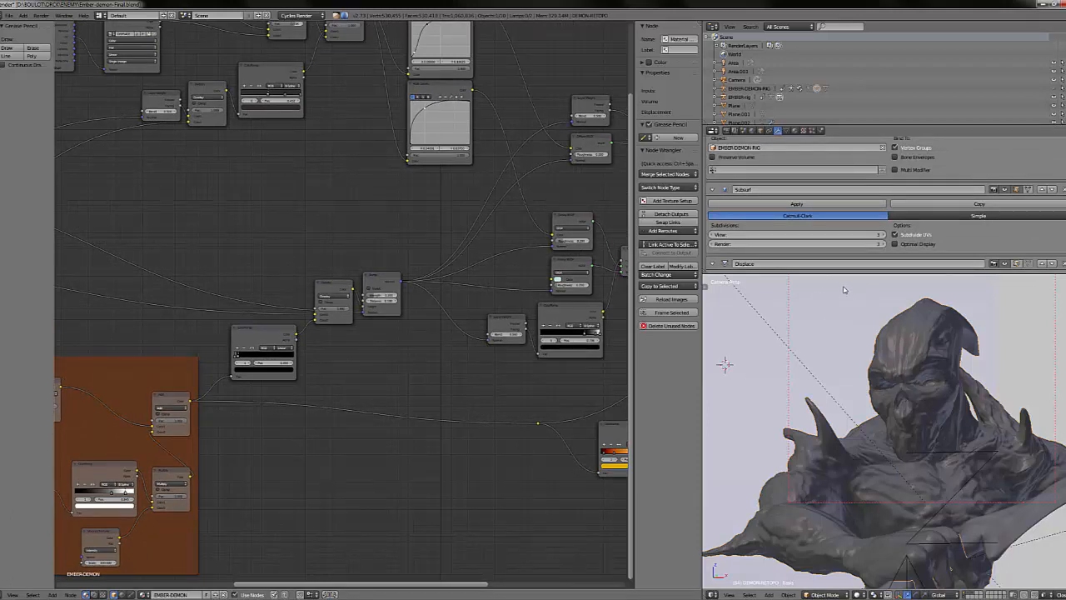